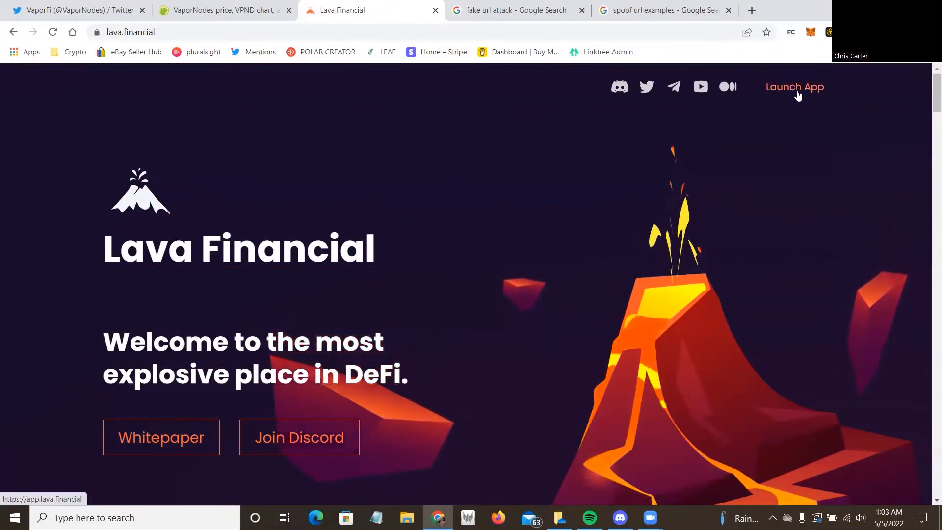
Launch the app from lava.financial so the My Nodes dashboard loads
left_click(794, 86)
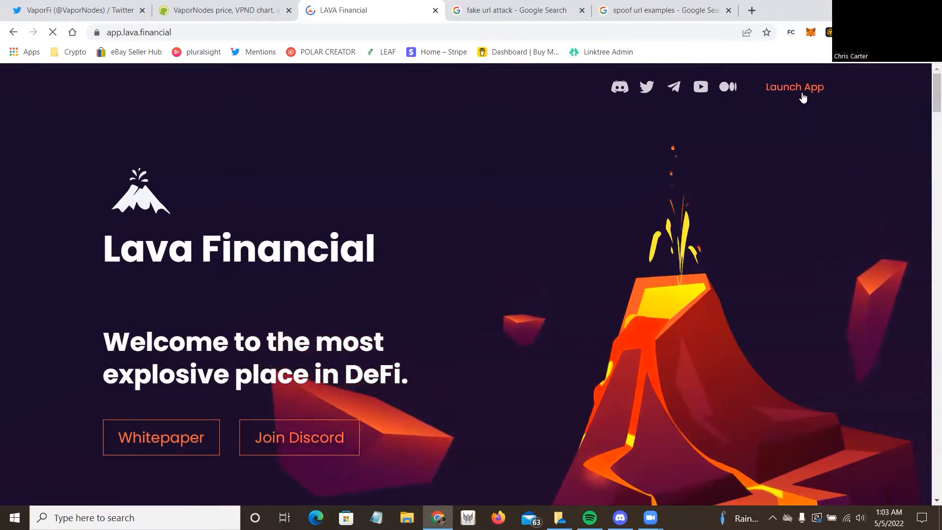
left_click(794, 88)
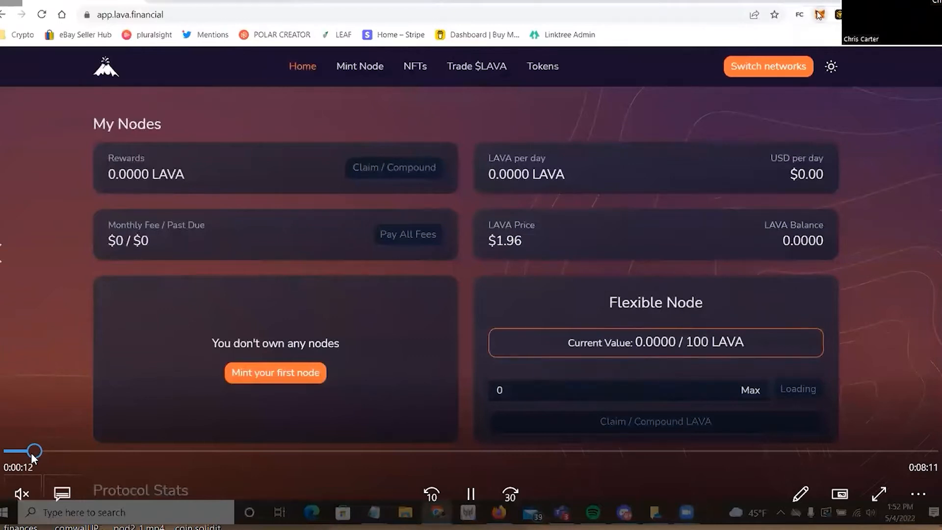
Check the 1.0549 AVAX balance in MetaMask and begin a new swap
left_click(819, 15)
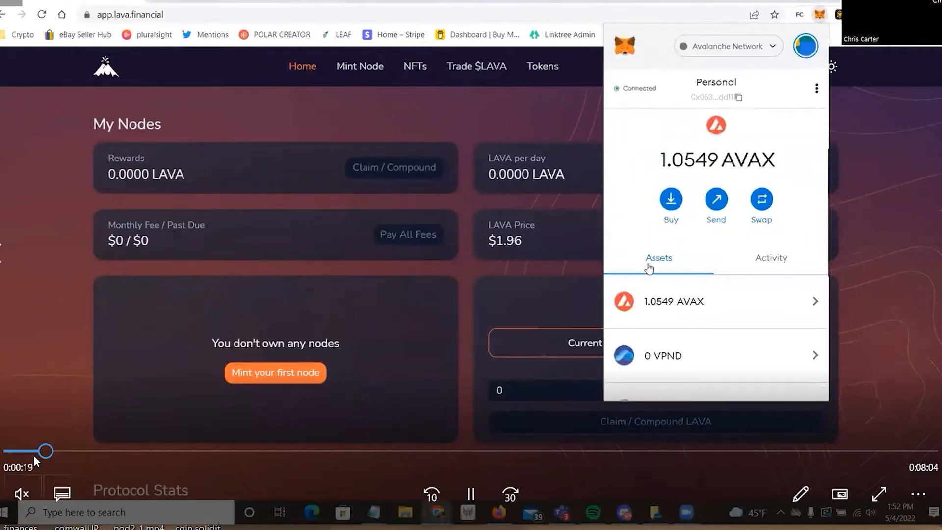
mouse_move(724, 224)
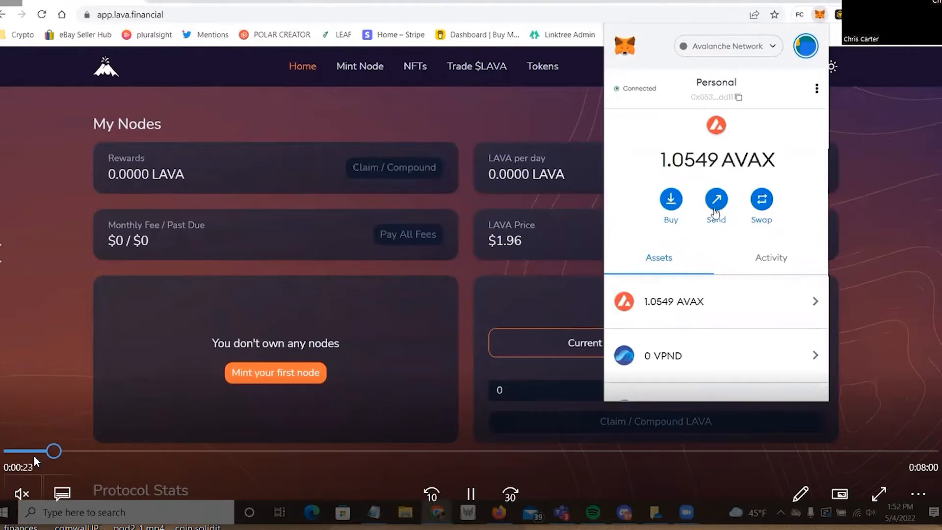
scroll("down", 3)
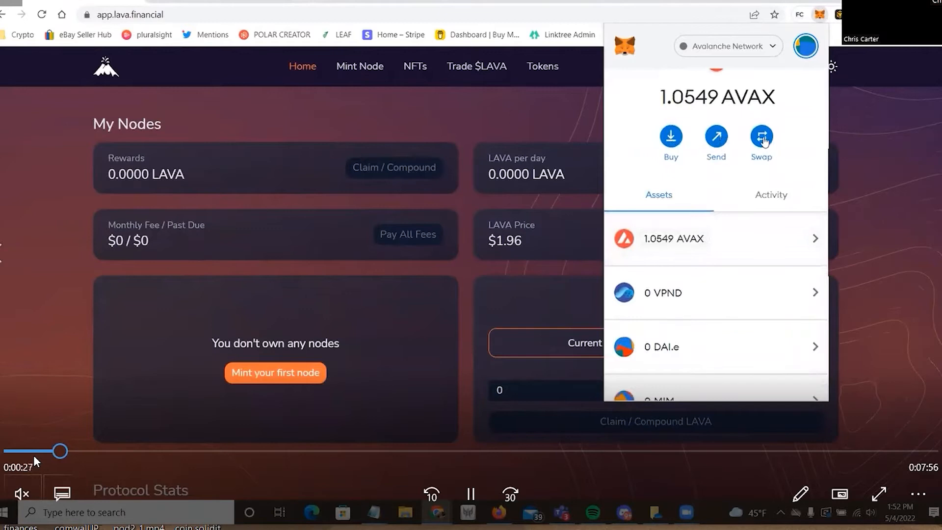
left_click(761, 138)
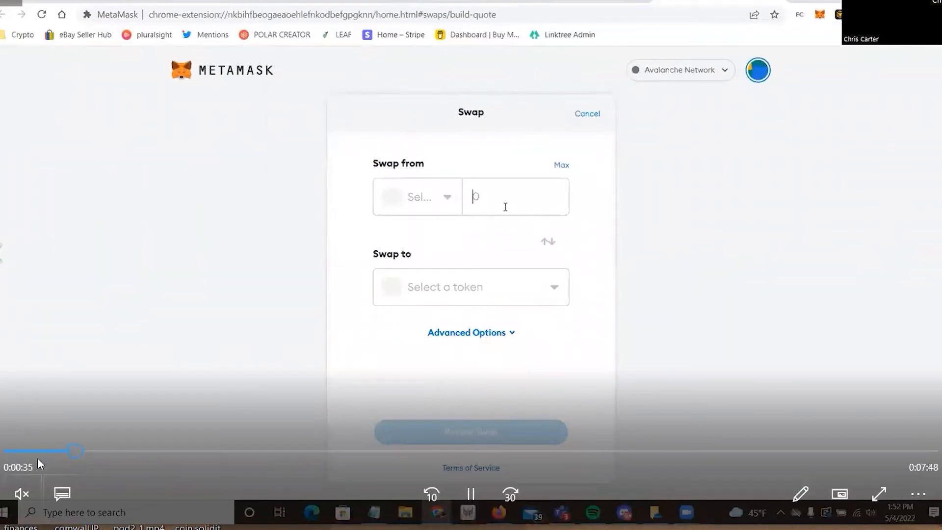
Quote a swap of 0.75 AVAX into USDC.E, about 49.91 USDC.E
left_click(418, 196)
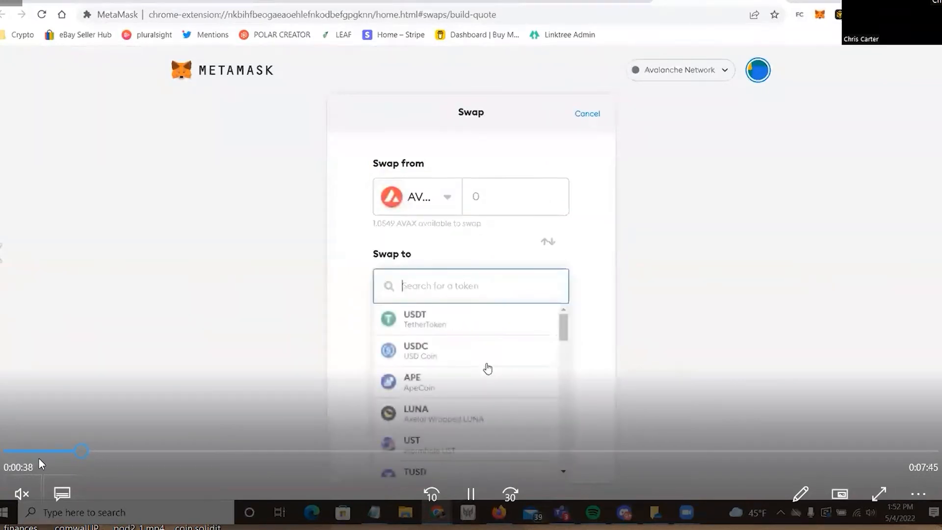
scroll("down", 3)
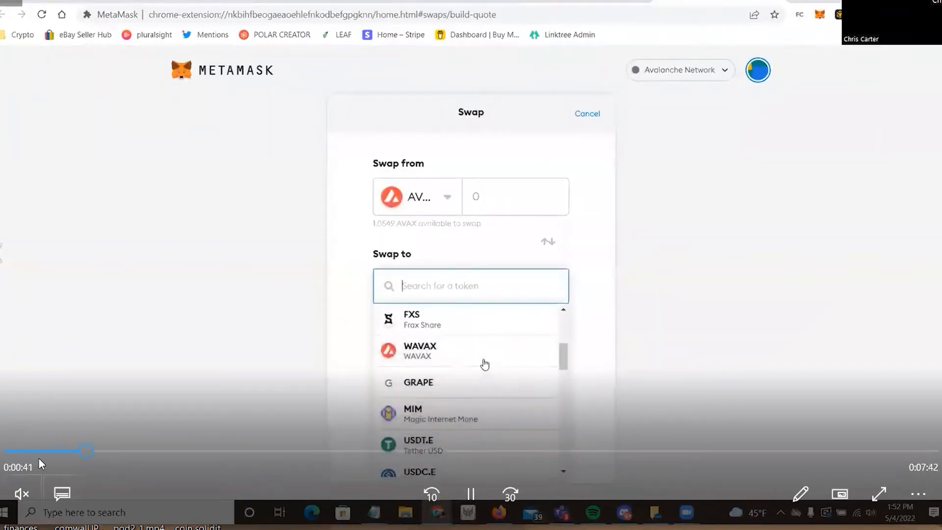
left_click(419, 472)
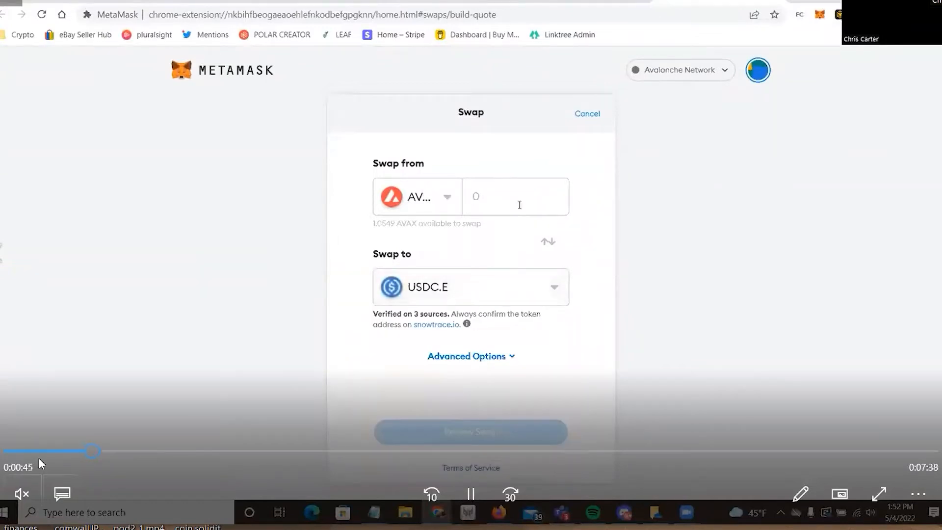
type("50")
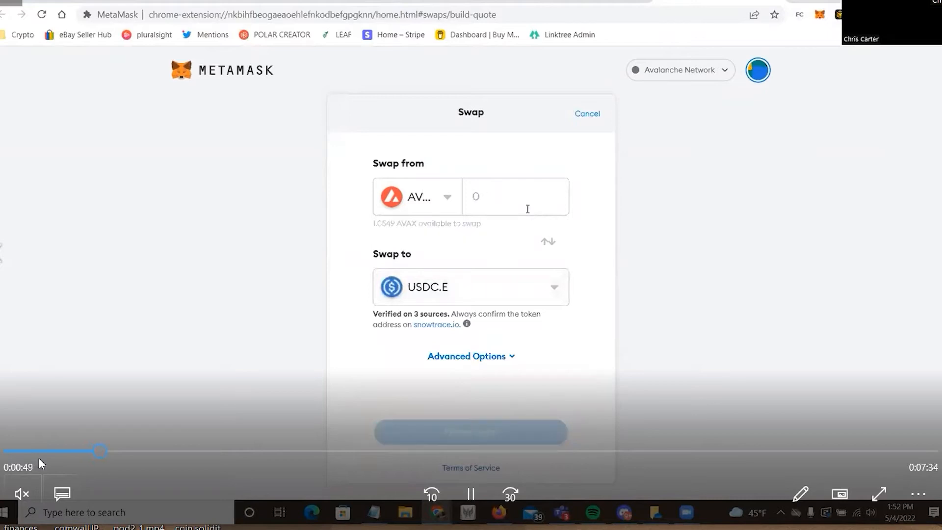
type("0.75")
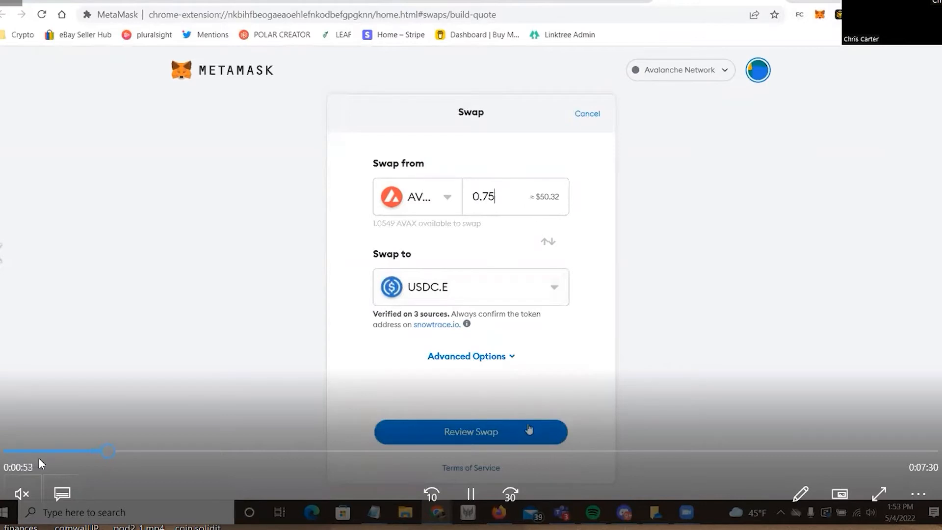
left_click(470, 432)
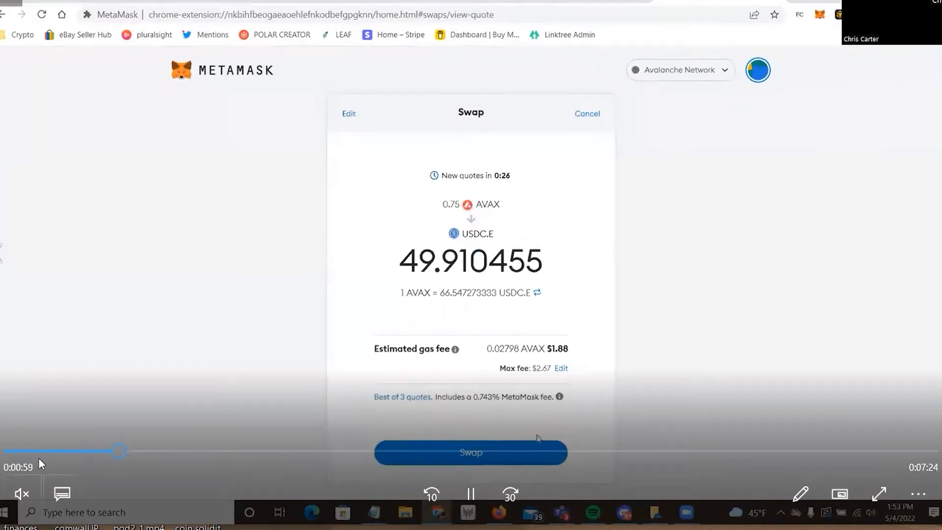
Execute the swap so 49.9105 USDC.E arrives, then close back to the wallet overview
left_click(471, 452)
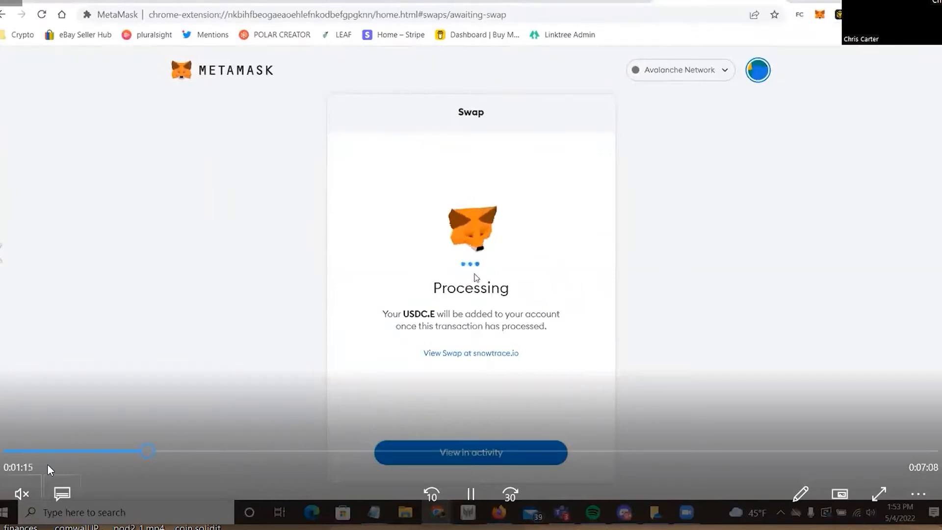
mouse_move(430, 242)
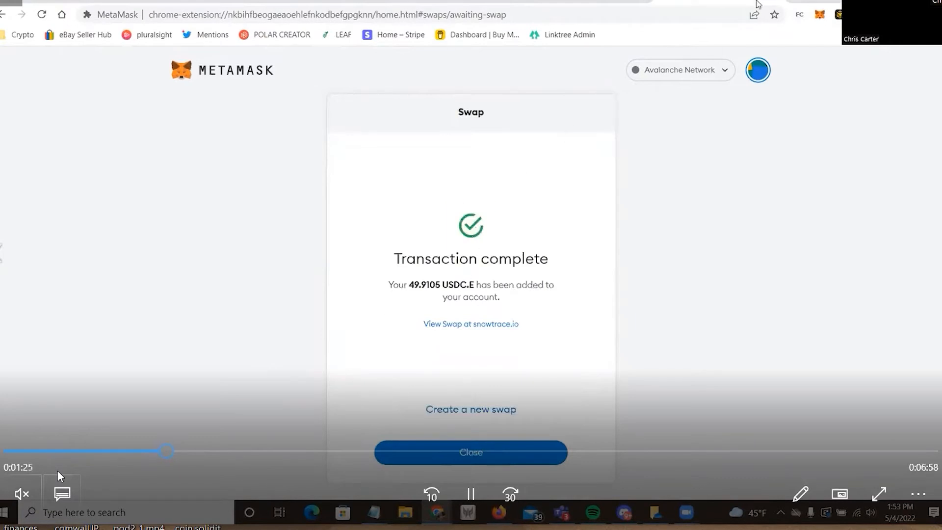
left_click(470, 453)
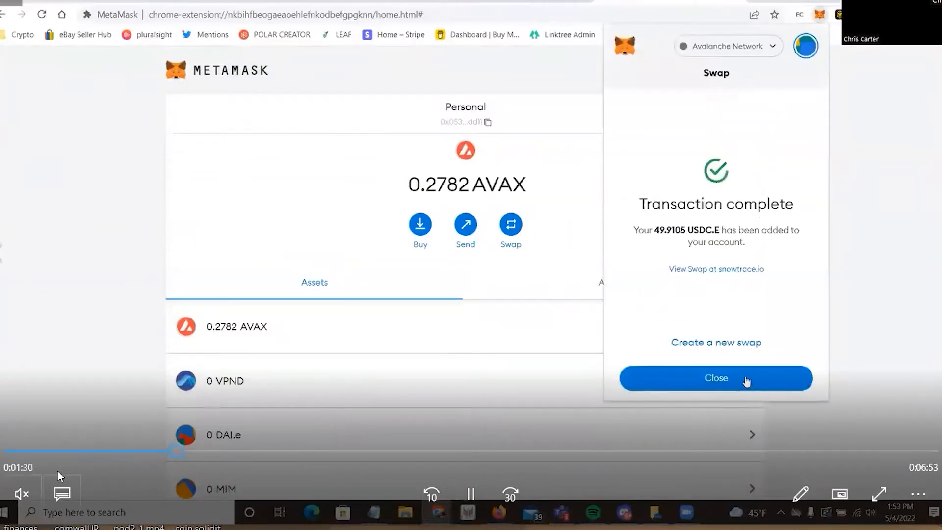
Dismiss the swap-complete notice and review the wallet's token list
left_click(715, 378)
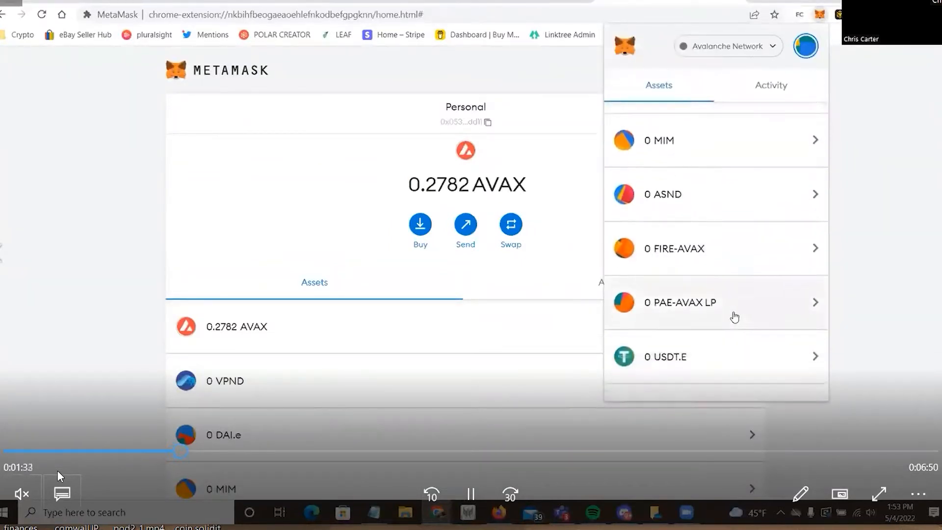
scroll("down", 3)
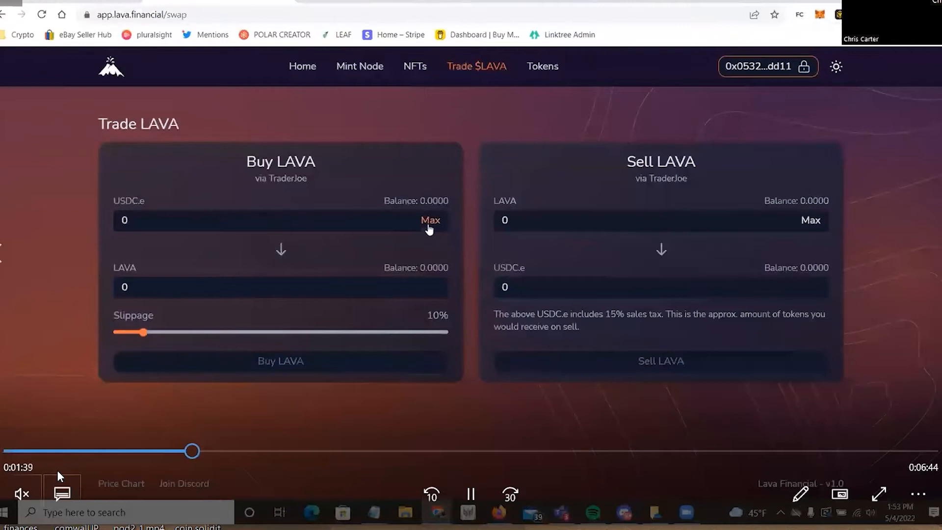
mouse_move(176, 201)
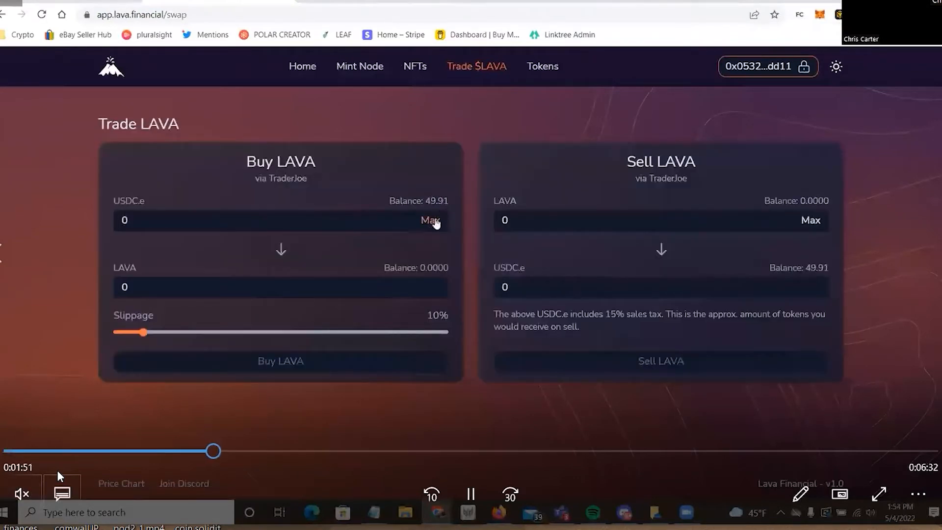
Buy LAVA with the full 49.910455 USDC.e balance and confirm the transaction in MetaMask
left_click(430, 220)
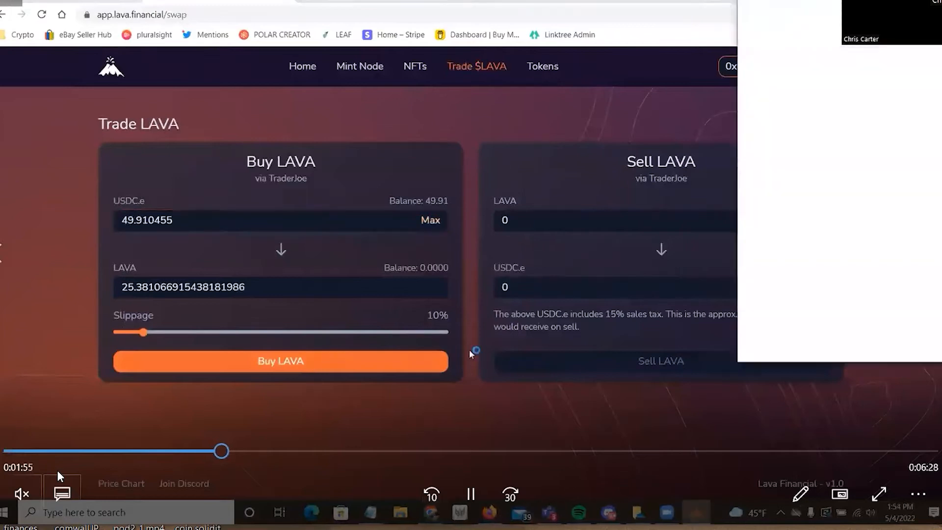
left_click(280, 360)
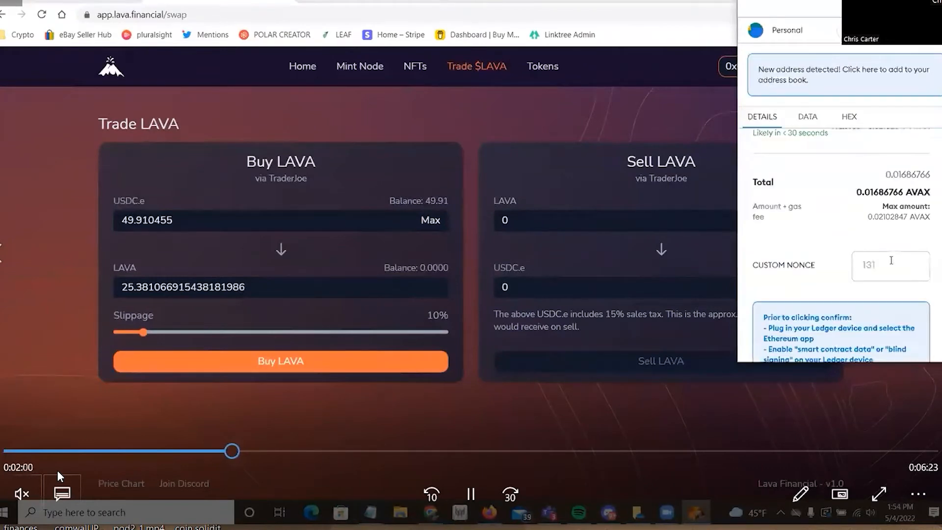
scroll("up", 3)
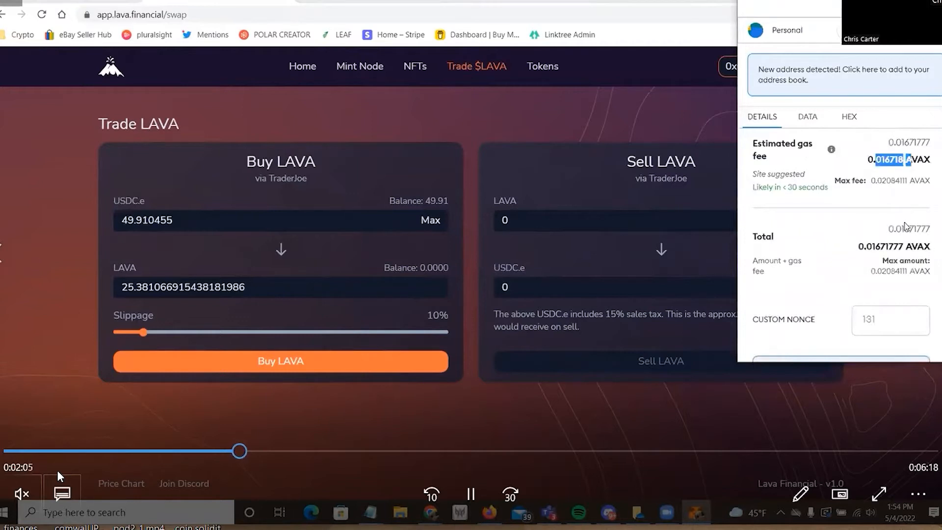
scroll("down", 3)
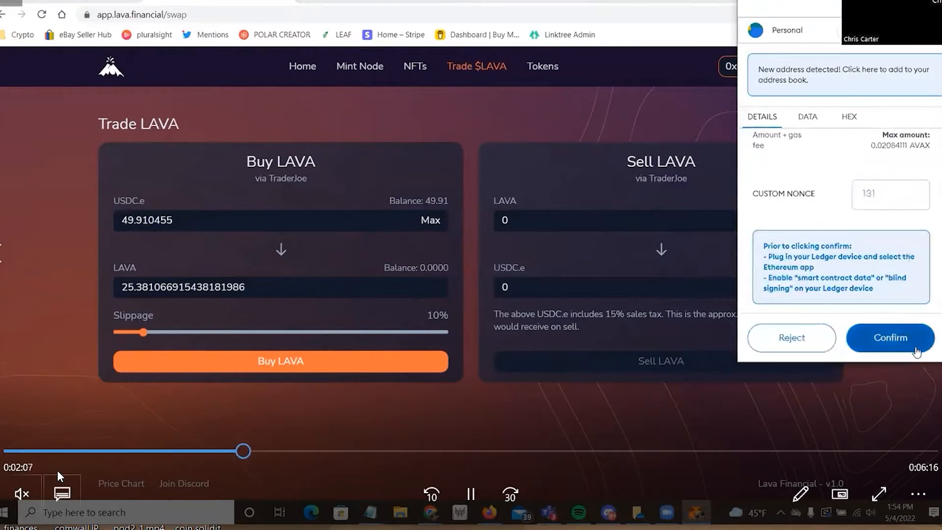
left_click(890, 338)
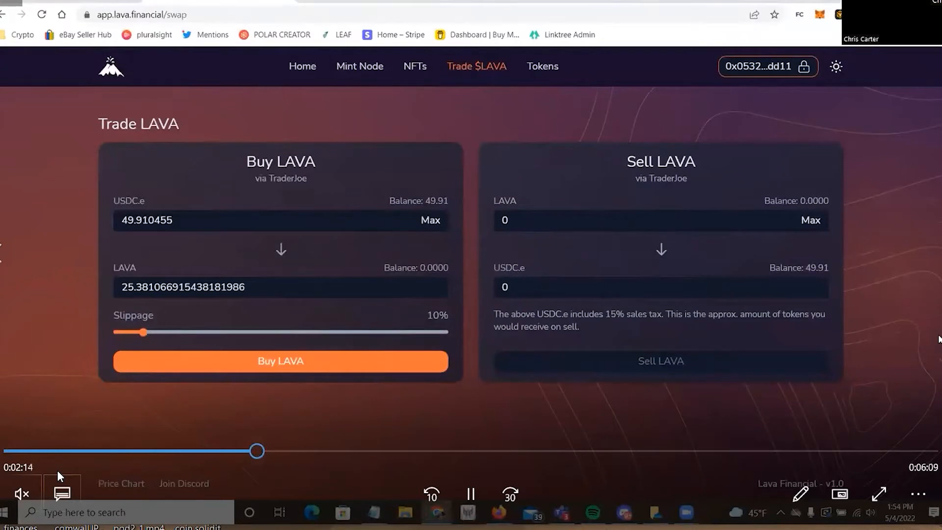
Complete the TraderJoe buy so the wallet shows 25.38 LAVA and zero USDC.e
left_click(280, 360)
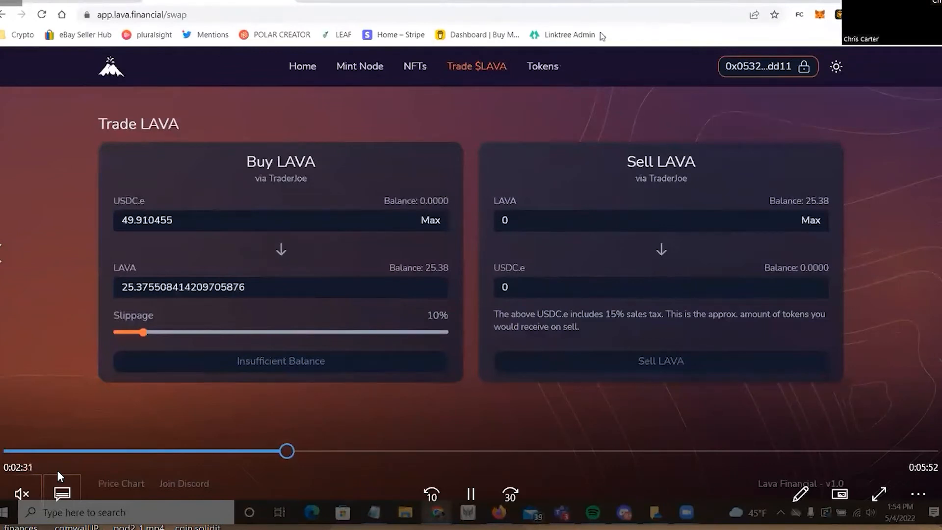
left_click(542, 66)
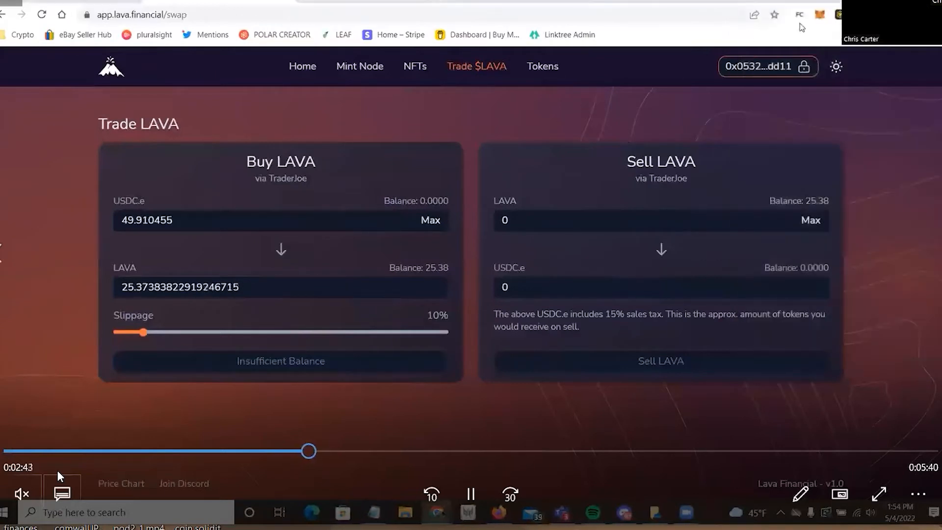
mouse_move(824, 175)
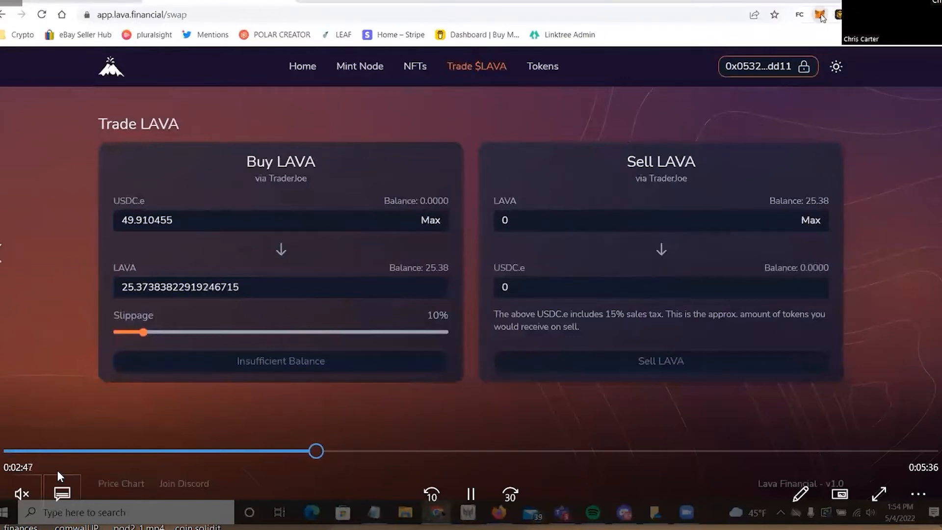
Review MetaMask's recent activity and scroll through its Assets token balances
left_click(819, 15)
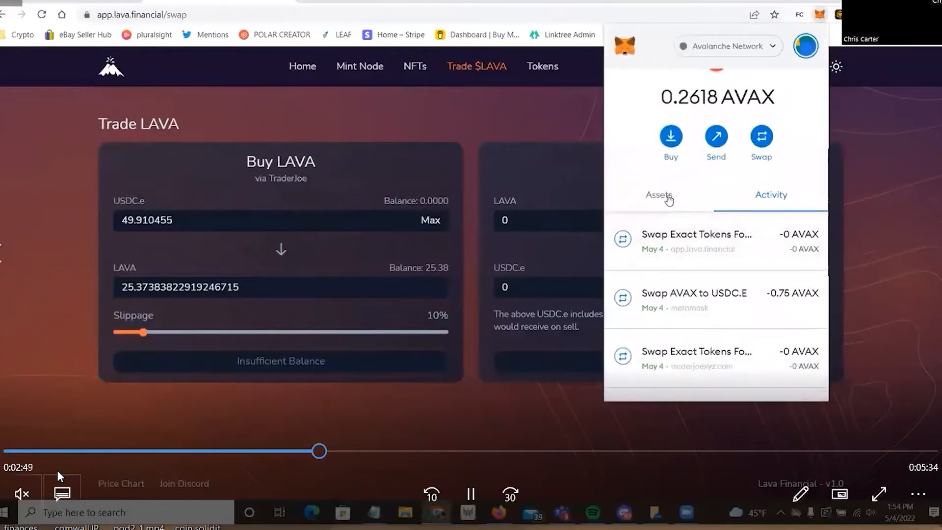
left_click(659, 194)
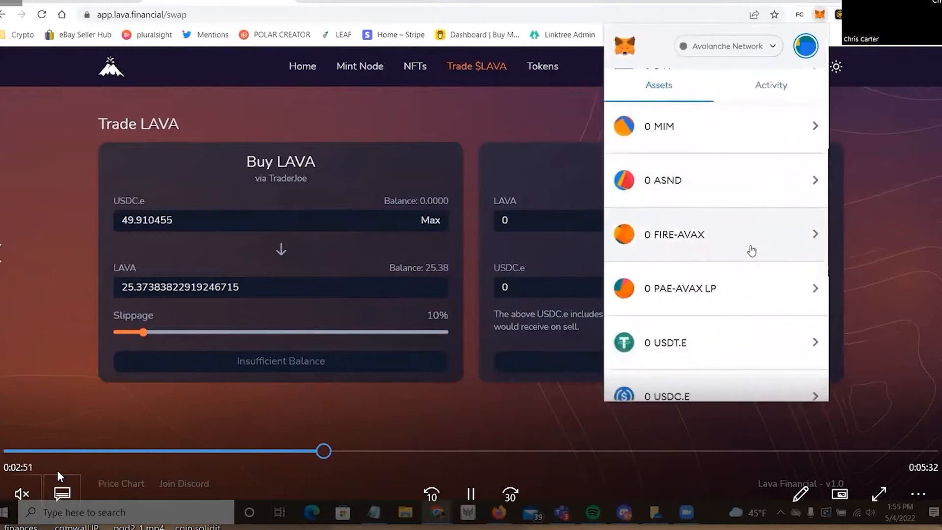
scroll("down", 3)
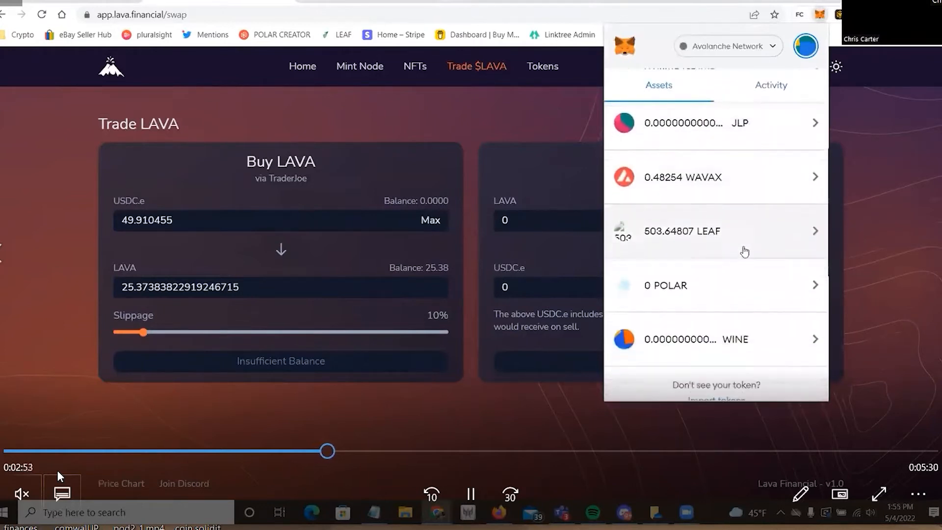
scroll("up", 3)
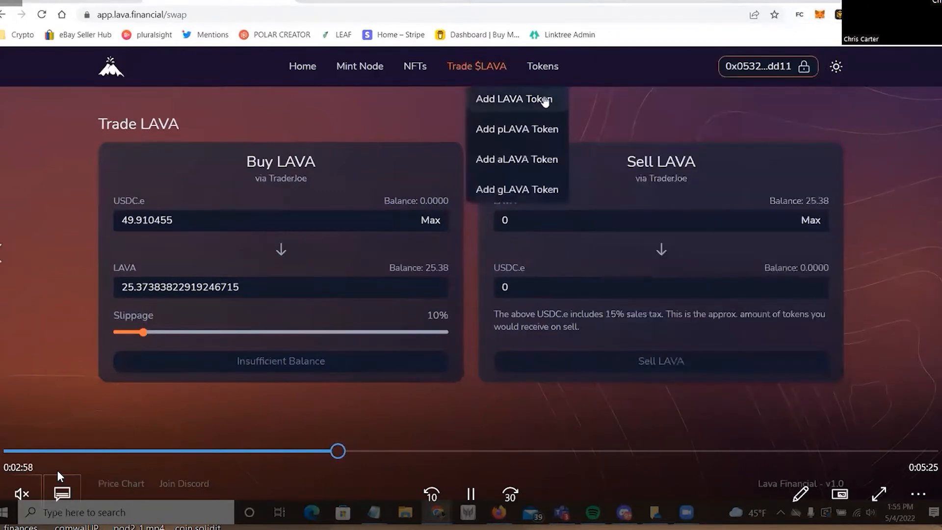
Import the LAVA token into MetaMask via Tokens > Add LAVA Token and check it in Assets
left_click(513, 98)
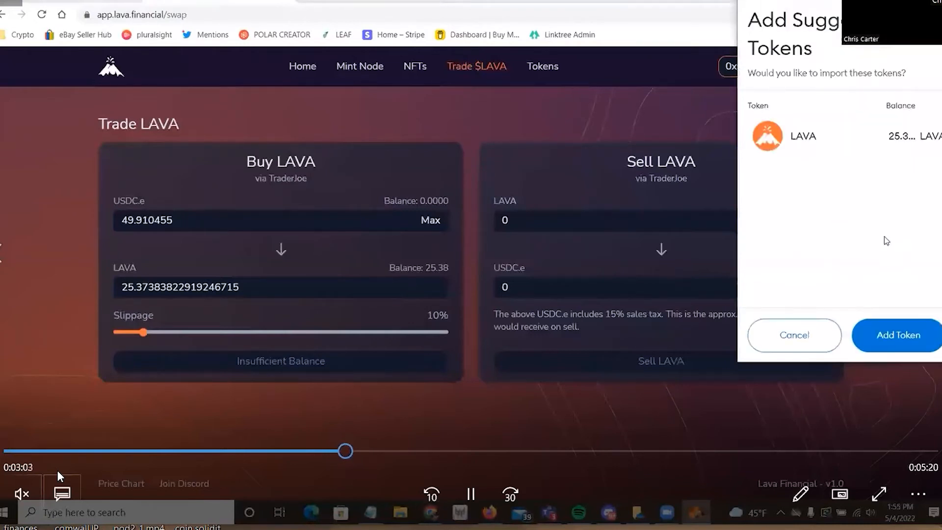
left_click(896, 335)
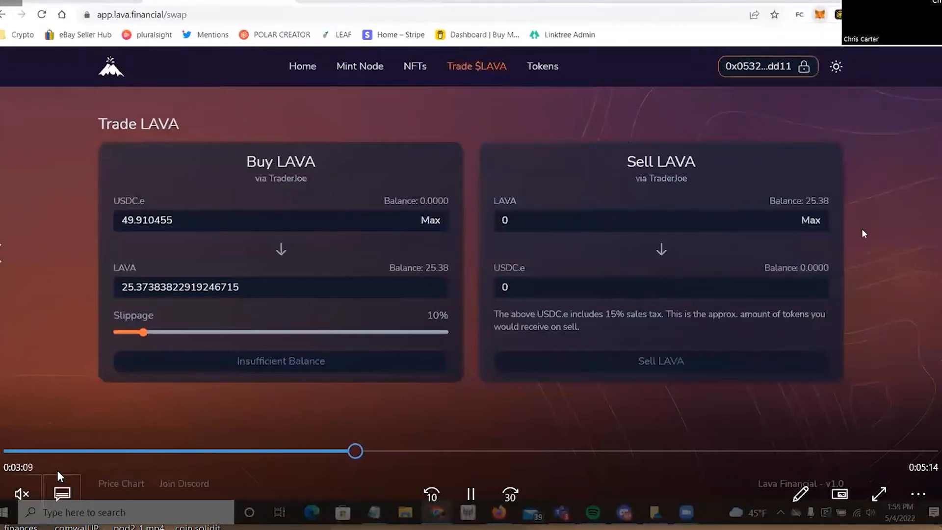
left_click(820, 15)
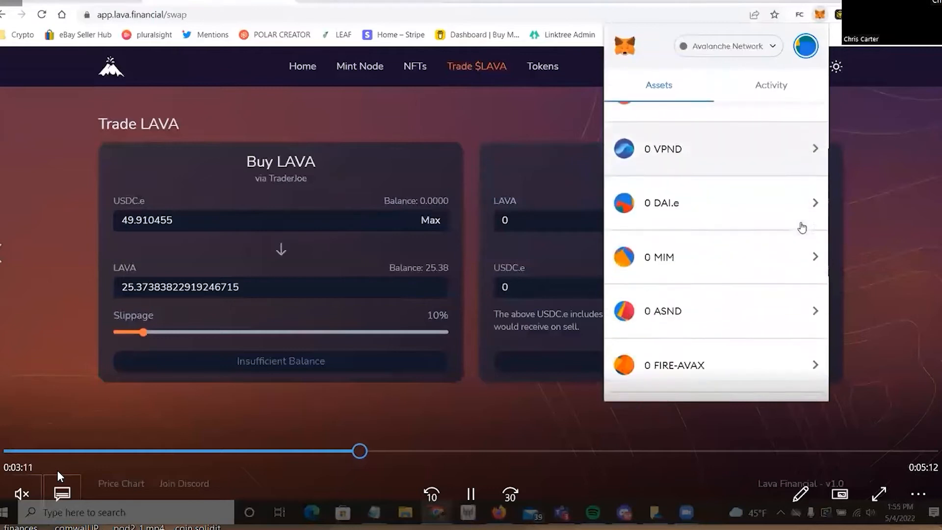
scroll("down", 3)
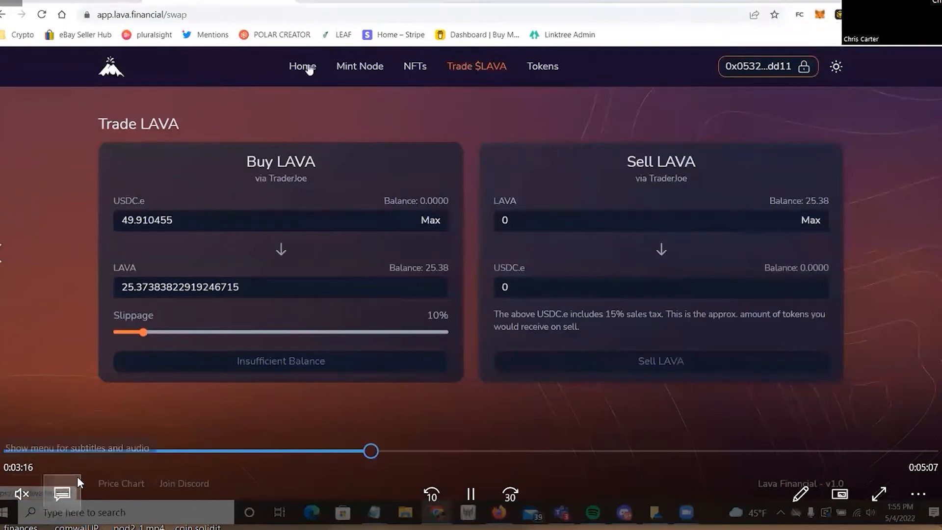
Return to the Home dashboard showing 25.38 LAVA, $1.96 price and no nodes owned
left_click(303, 66)
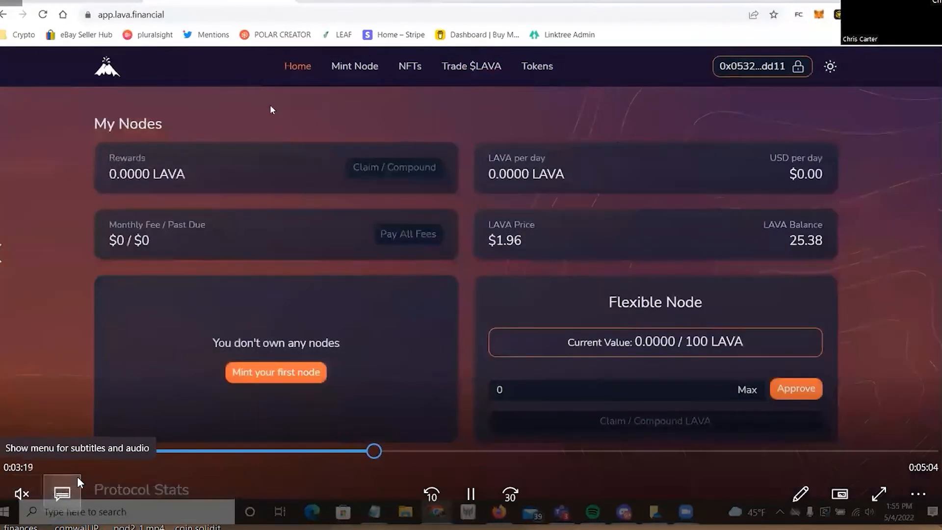
mouse_move(873, 199)
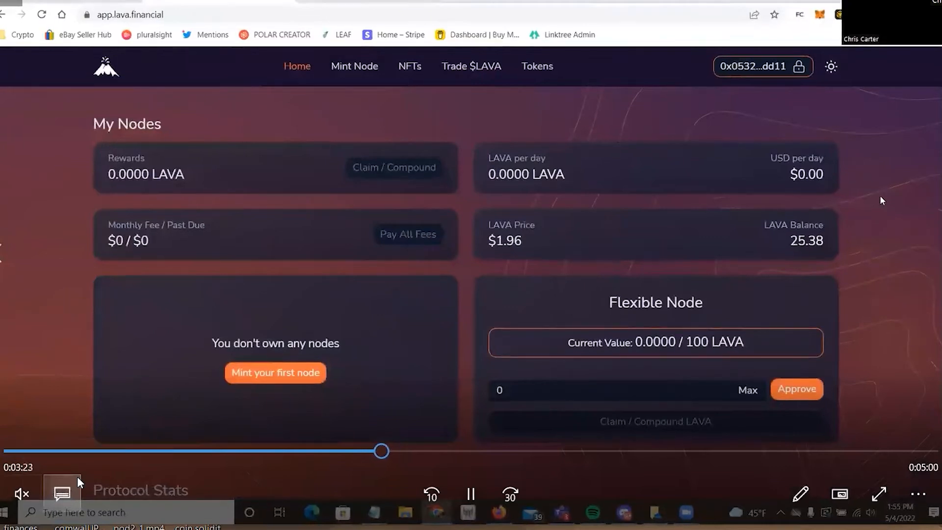
scroll("down", 3)
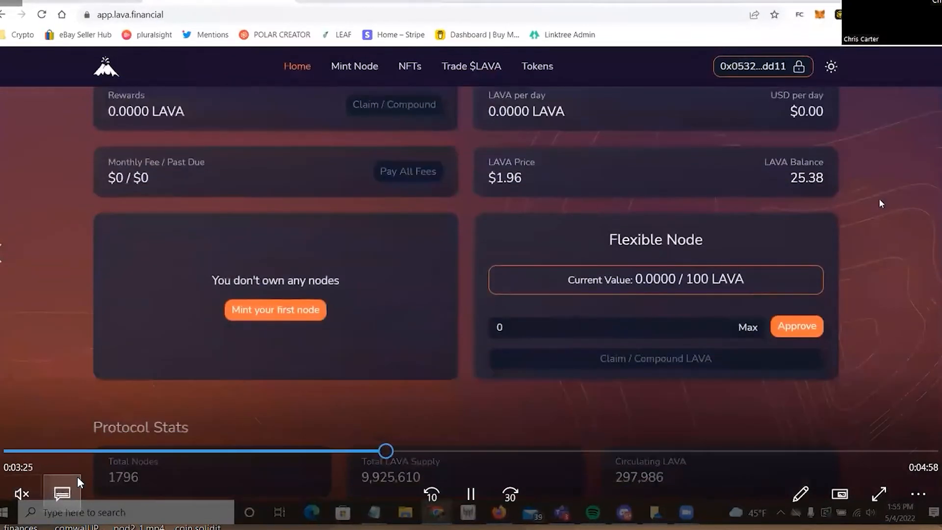
scroll("up", 3)
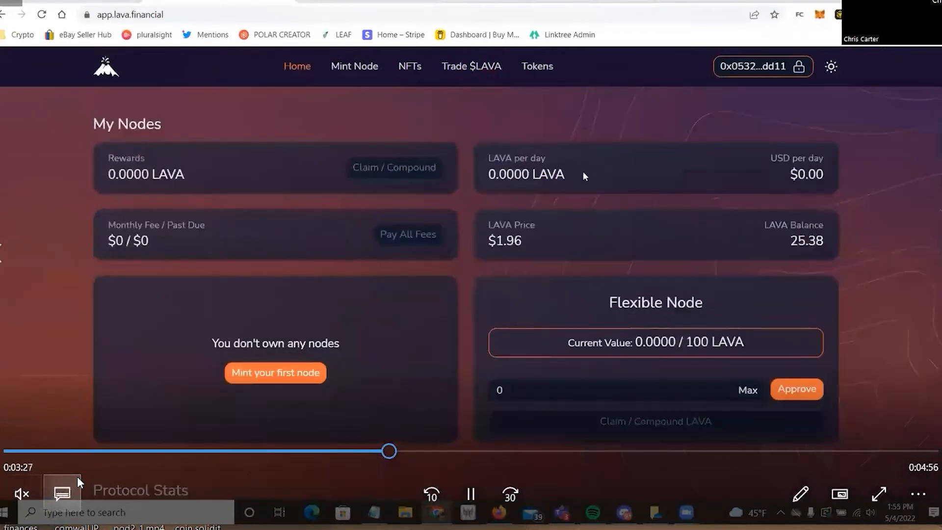
mouse_move(774, 397)
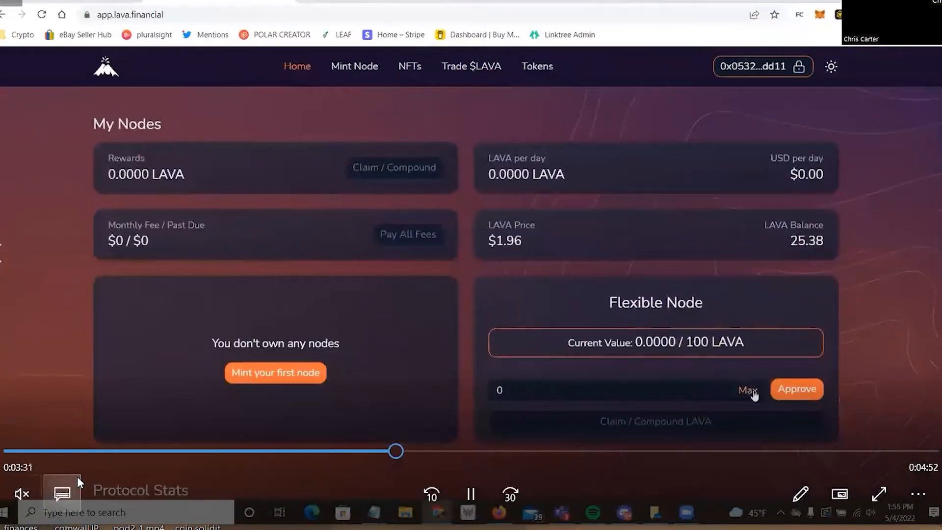
Fill the full 25.381 LAVA balance via Max and approve the Flexible Node's access in MetaMask
left_click(748, 390)
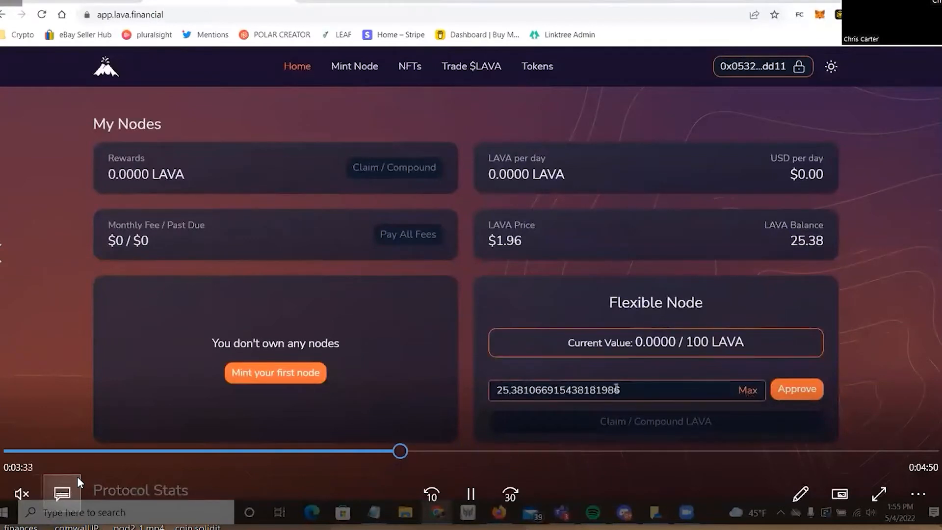
left_click(796, 389)
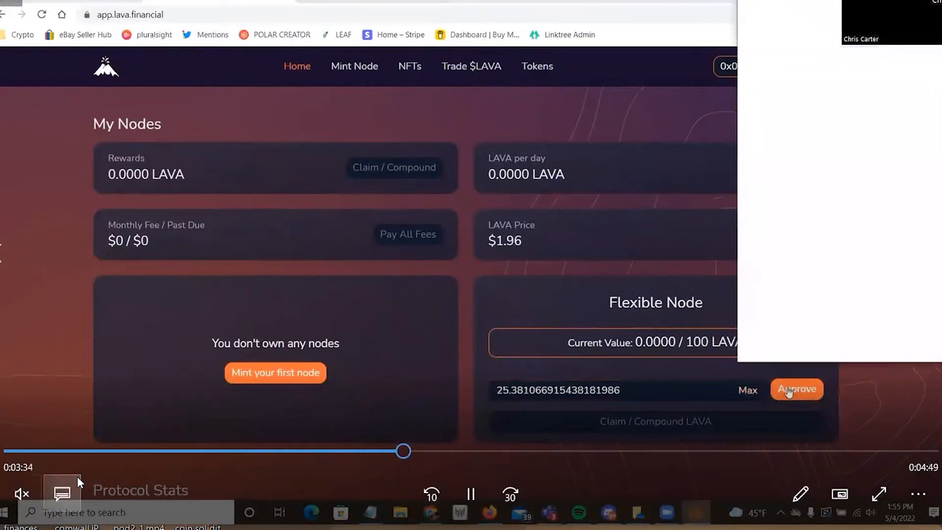
left_click(797, 388)
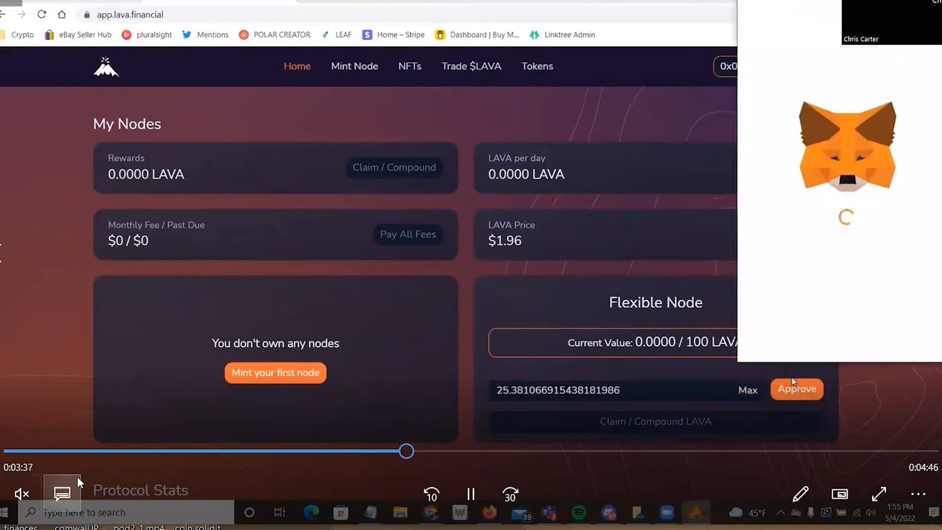
left_click(796, 388)
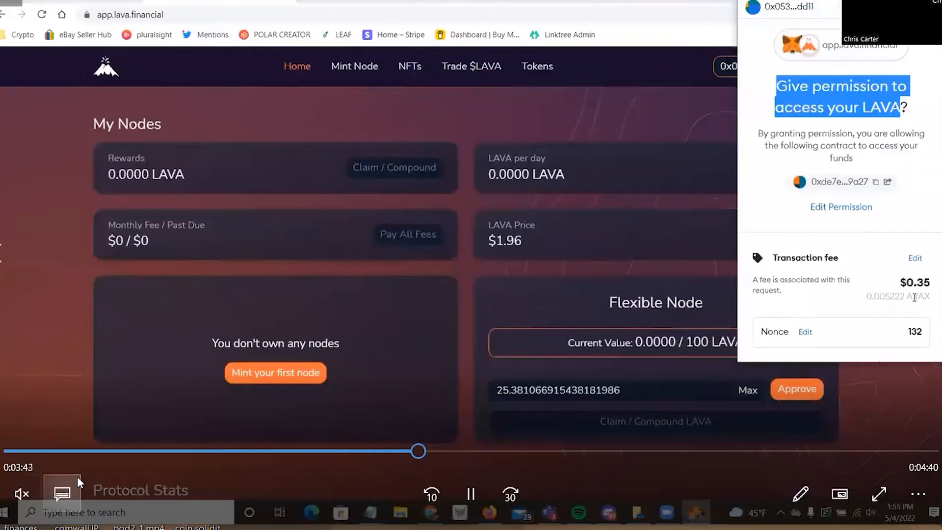
scroll("down", 3)
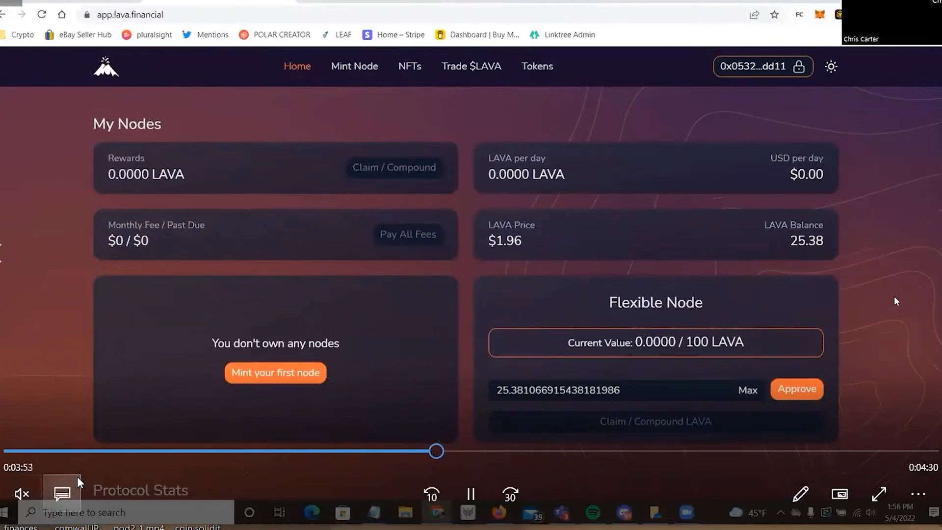
mouse_move(885, 301)
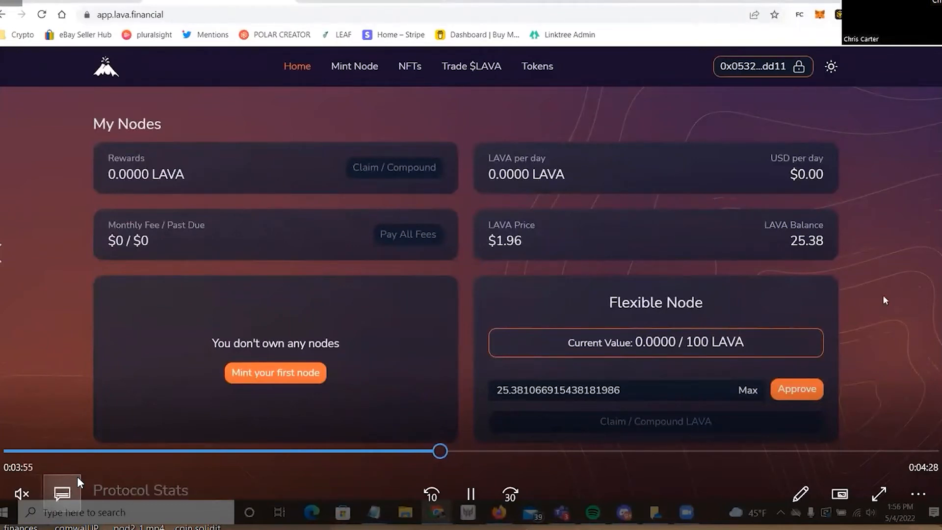
Wait until LAVA is approved and the button offers Add LAVA and mint Fuji
left_click(797, 388)
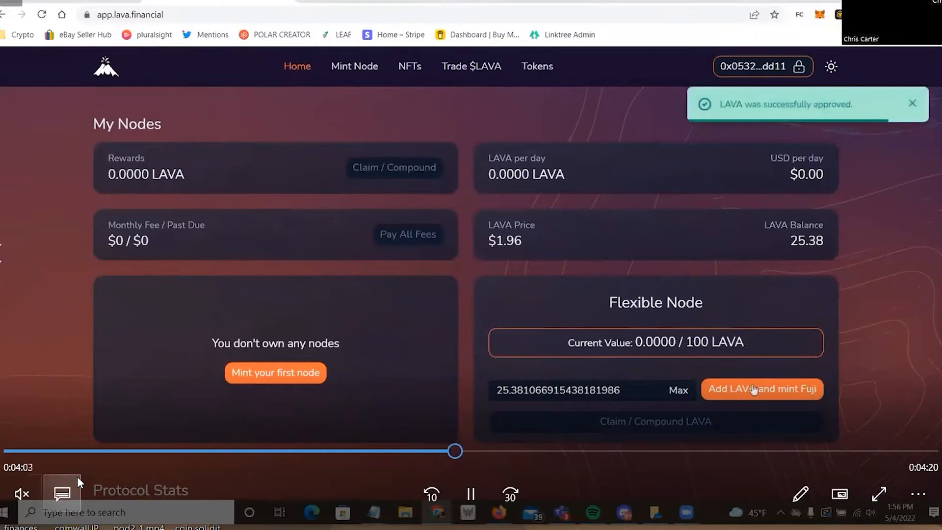
mouse_move(809, 396)
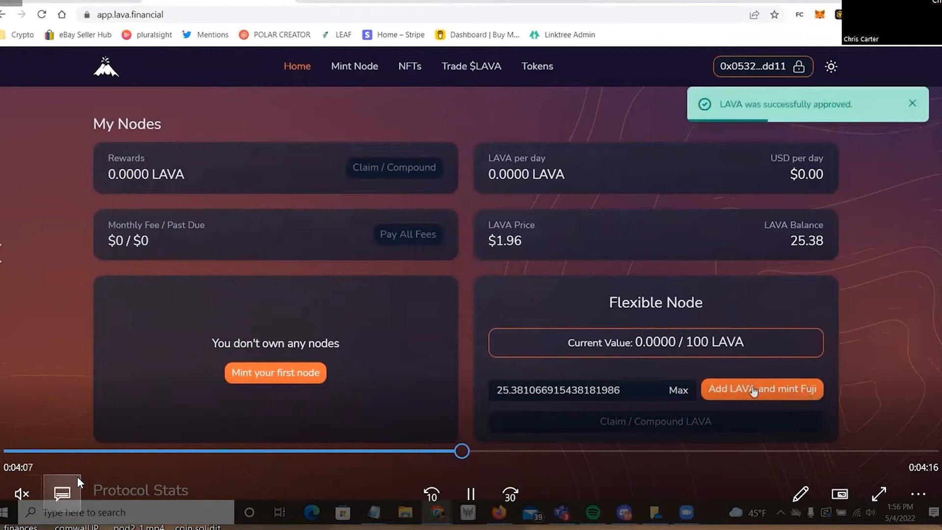
mouse_move(880, 127)
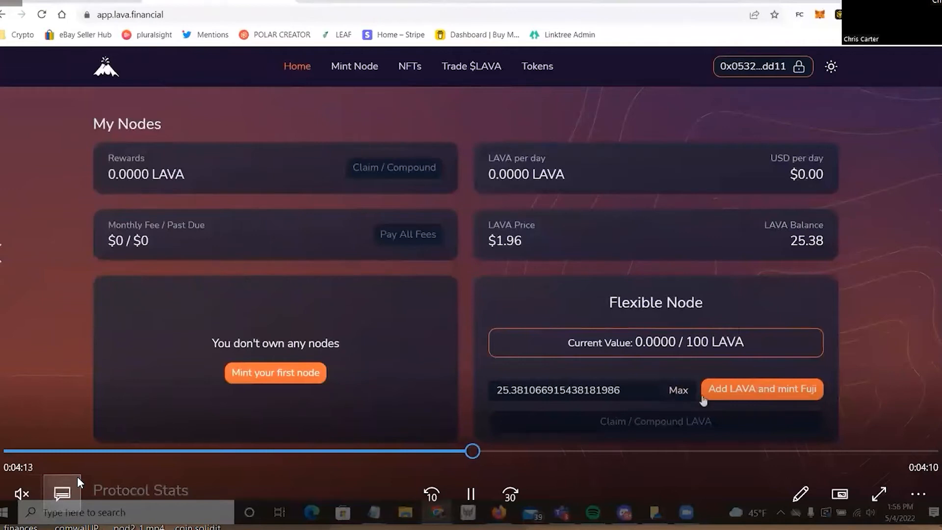
Deposit the LAVA and confirm the Add Micro Node transaction with its 0.0189 AVAX gas fee
left_click(760, 389)
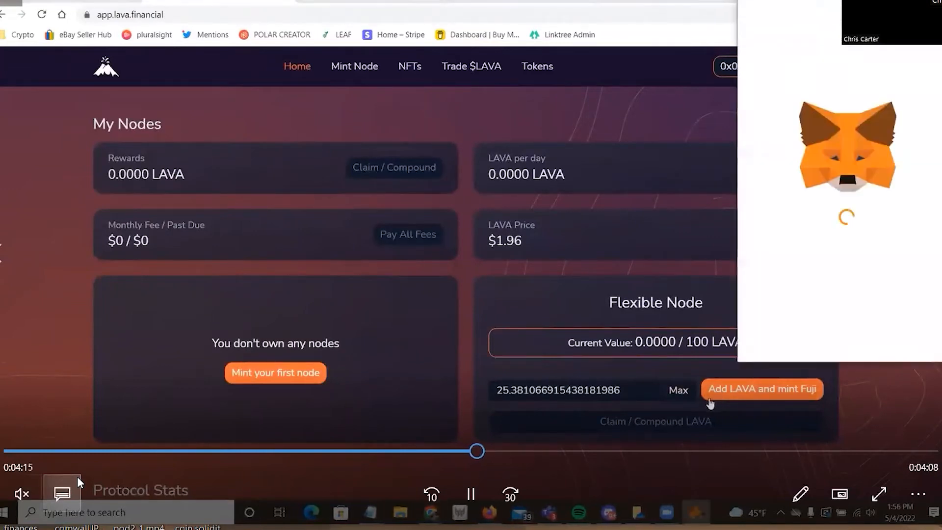
mouse_move(775, 212)
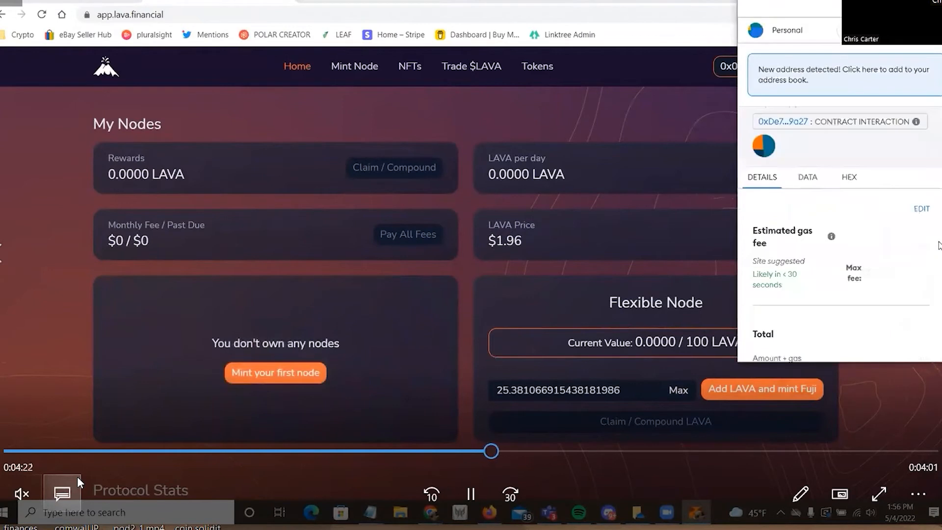
scroll("down", 3)
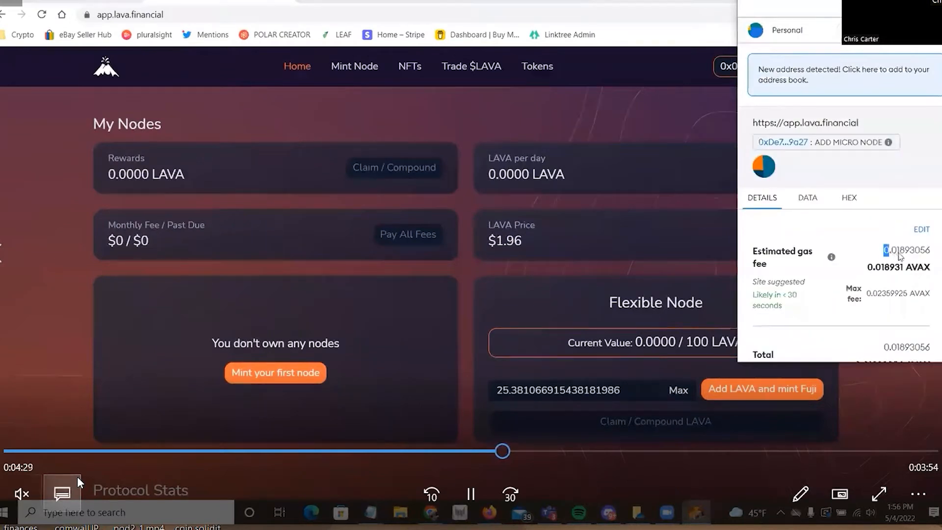
double_click(904, 250)
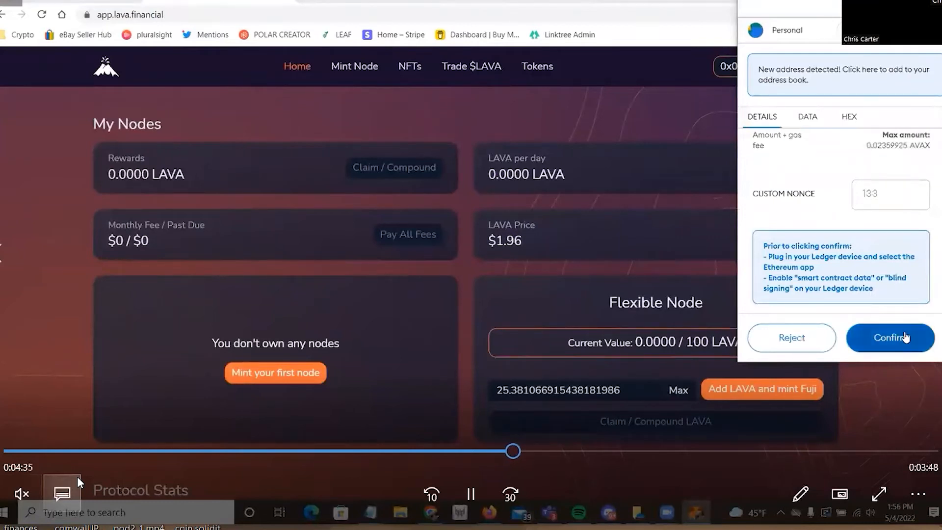
left_click(890, 337)
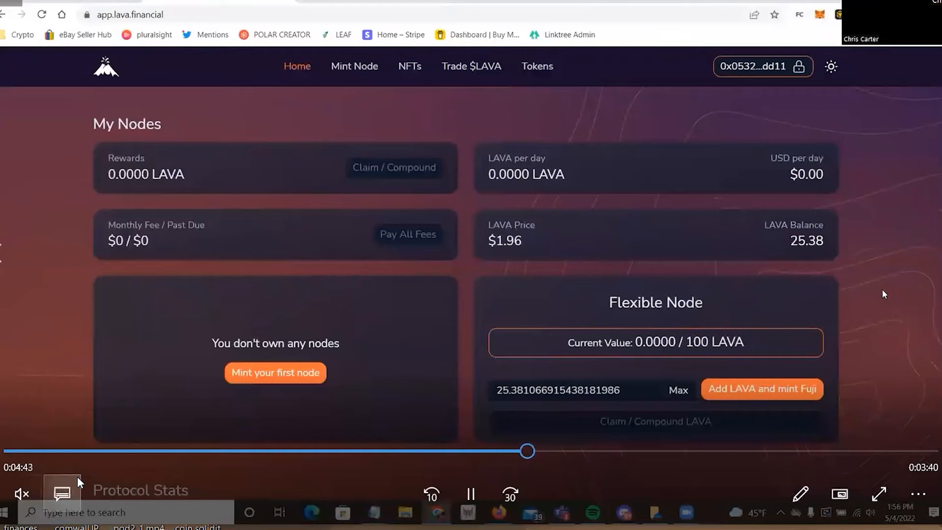
Let the 'Increasing value of flexible node' transaction go through on the dashboard
left_click(761, 389)
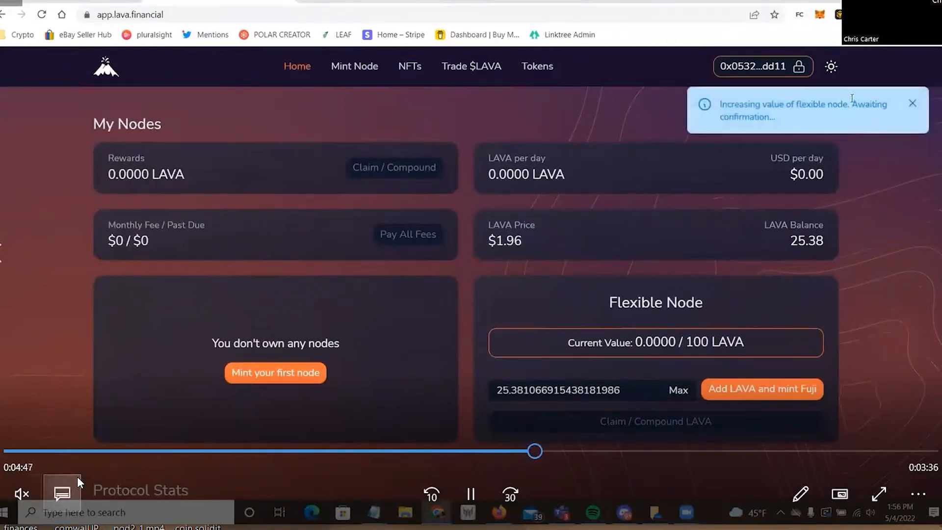
mouse_move(855, 245)
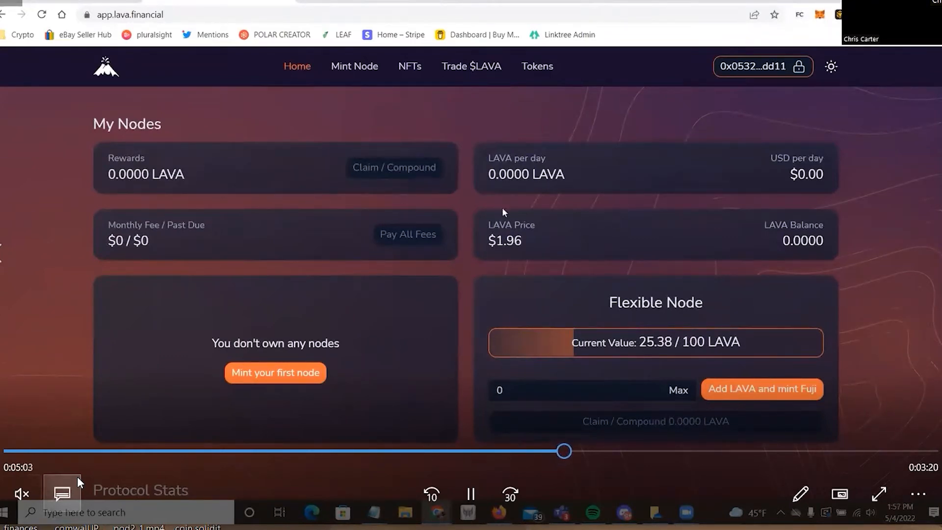
mouse_move(755, 189)
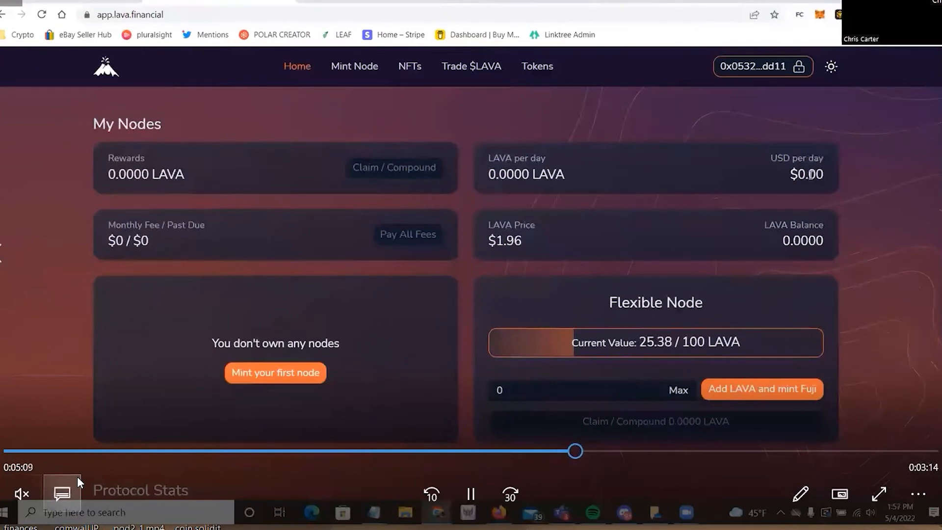
mouse_move(778, 258)
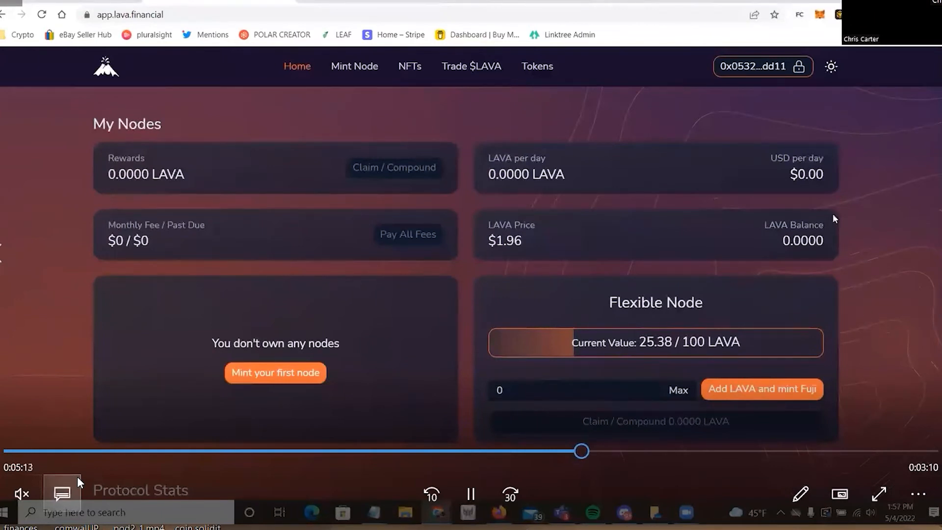
mouse_move(868, 243)
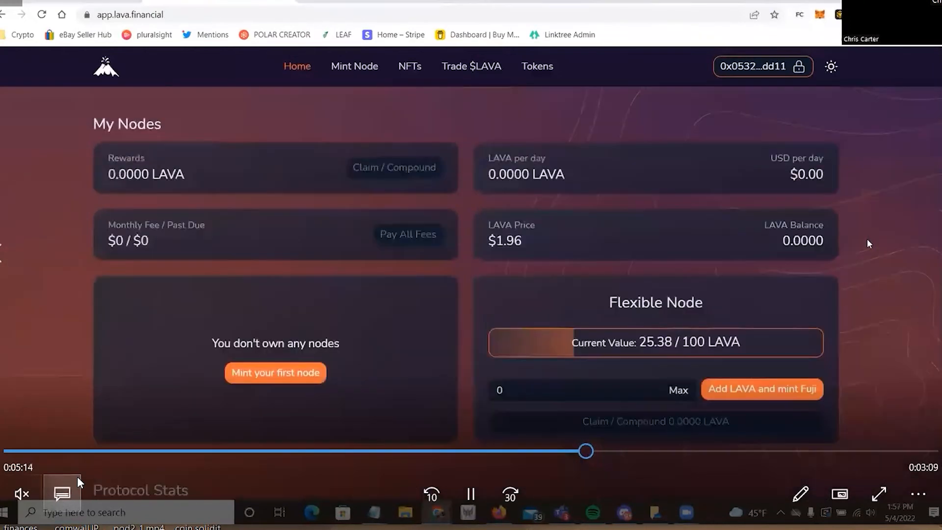
mouse_move(574, 180)
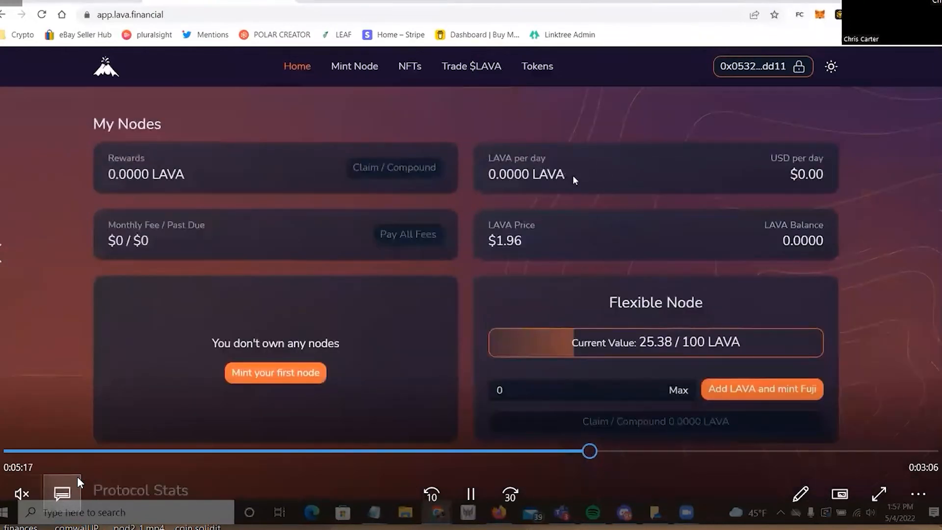
double_click(525, 175)
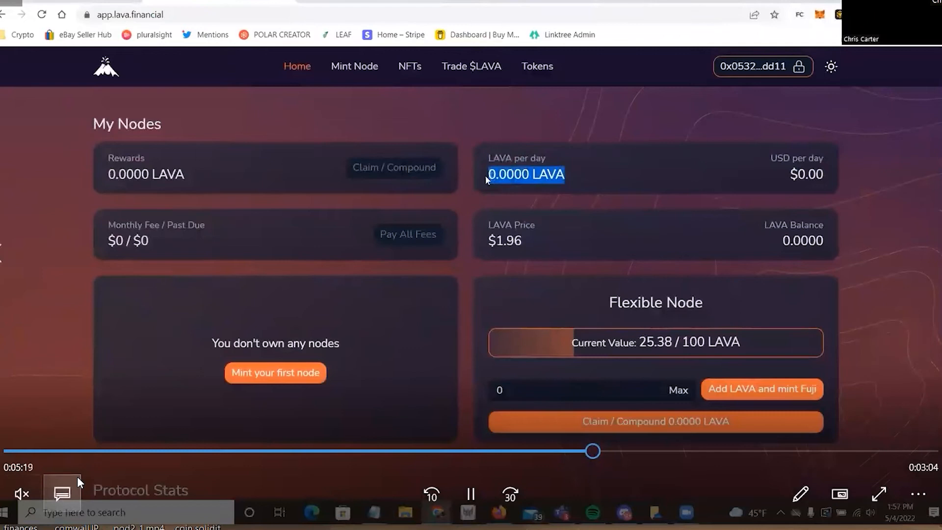
mouse_move(599, 208)
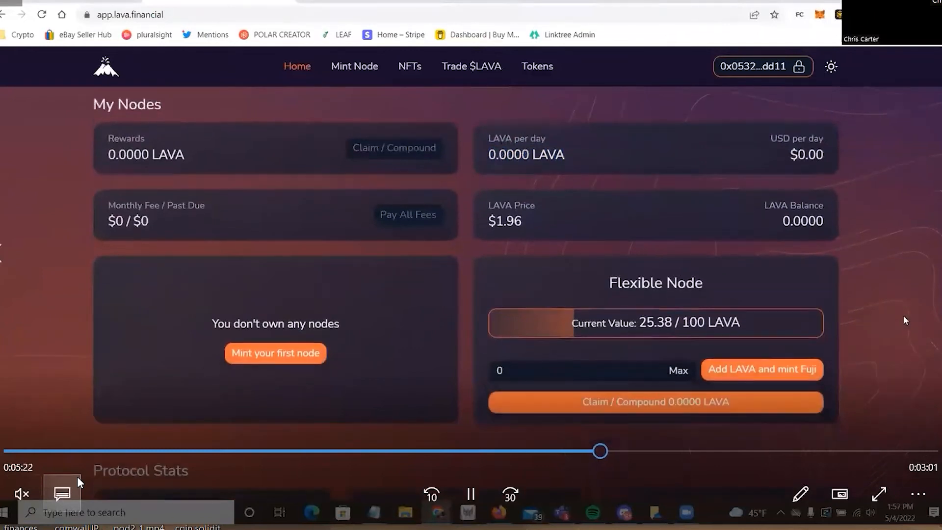
scroll("down", 3)
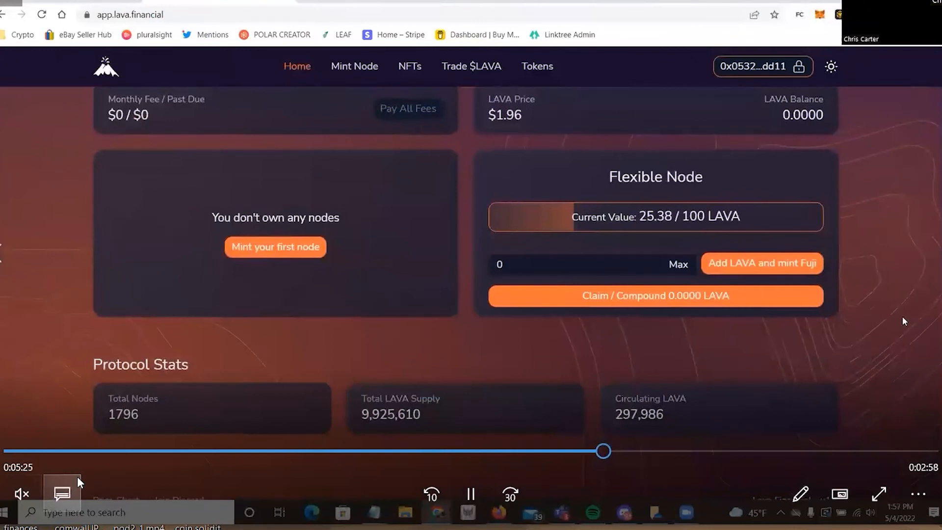
scroll("up", 3)
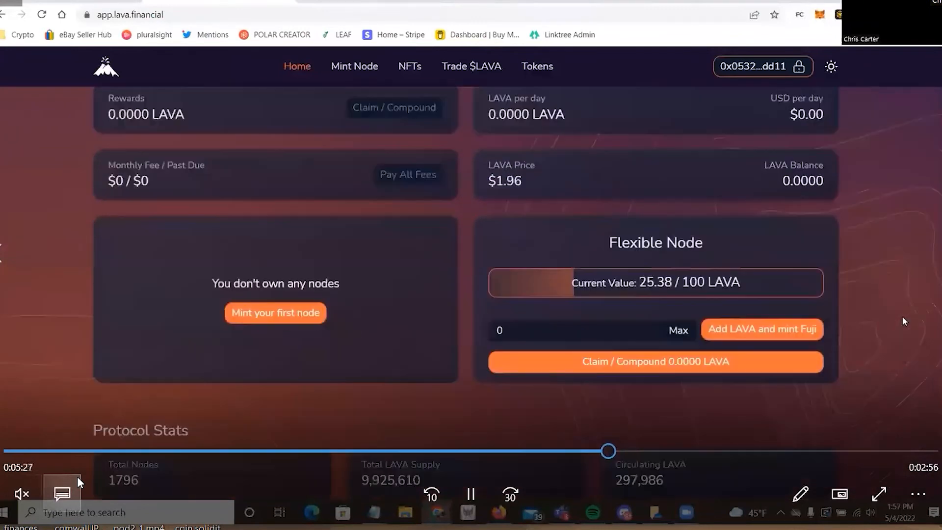
scroll("down", 3)
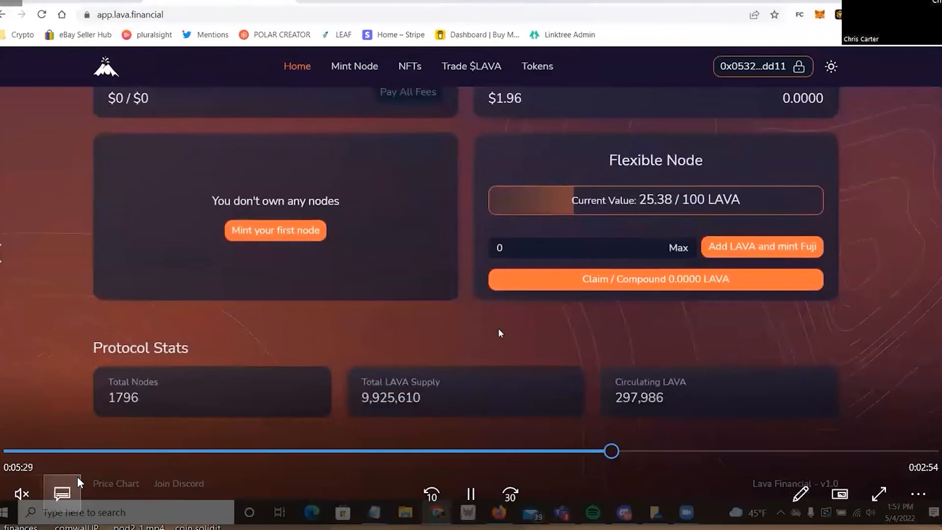
mouse_move(869, 346)
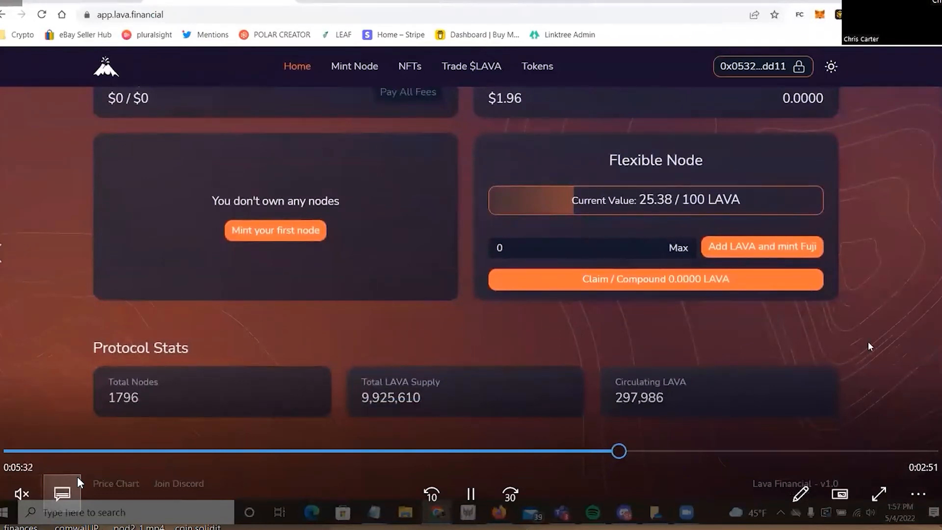
scroll("up", 3)
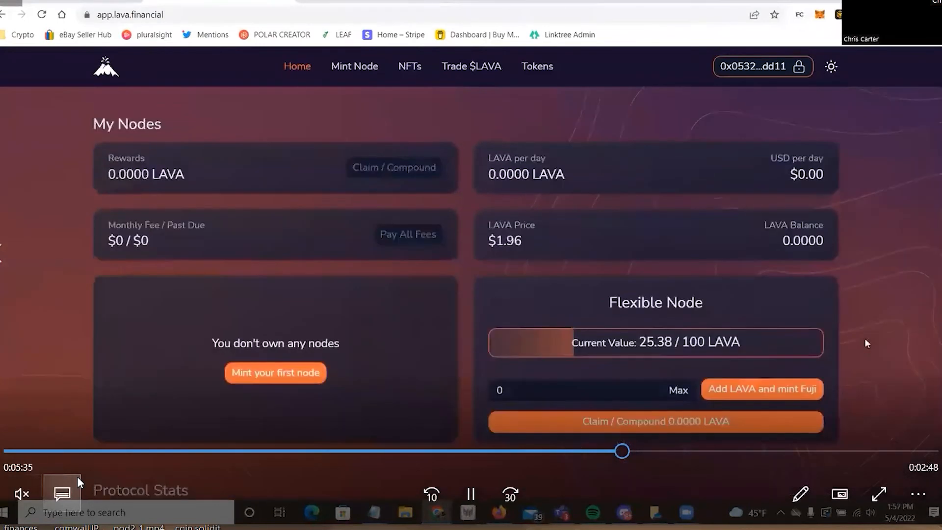
scroll("down", 3)
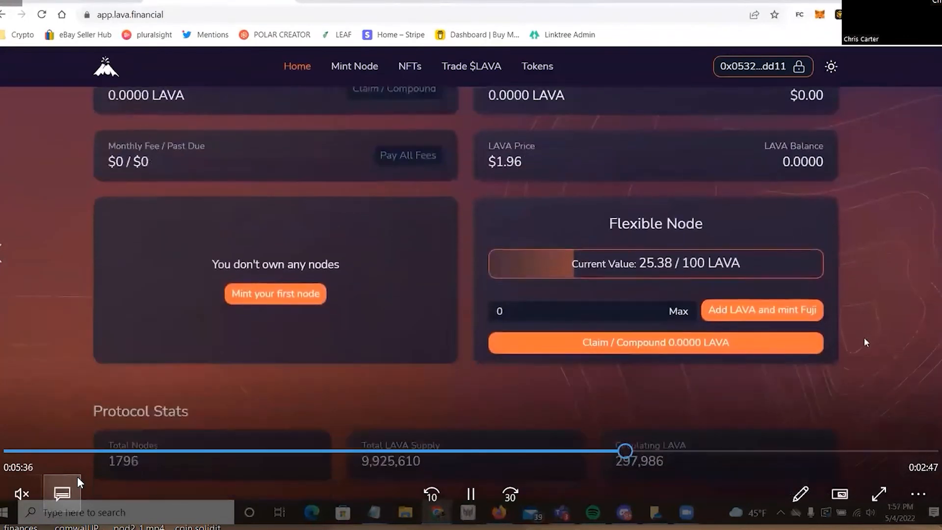
scroll("down", 3)
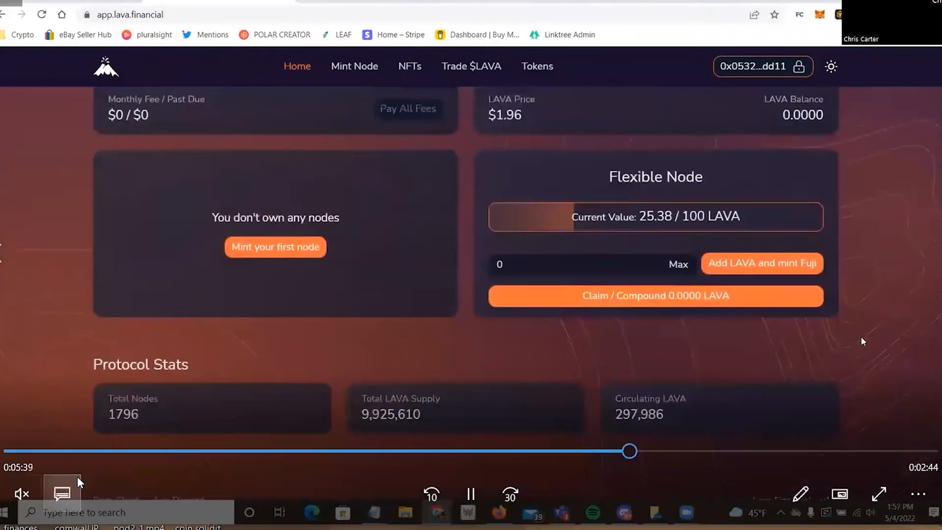
scroll("up", 3)
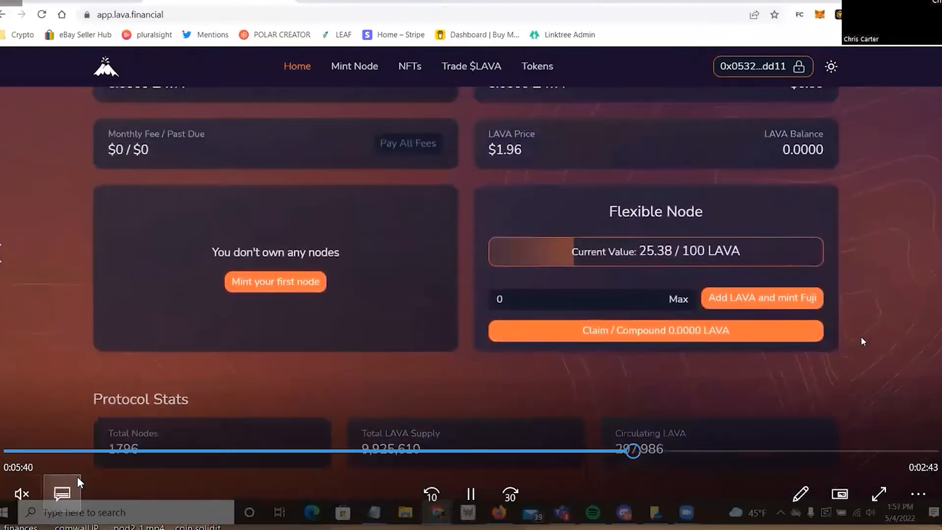
scroll("up", 3)
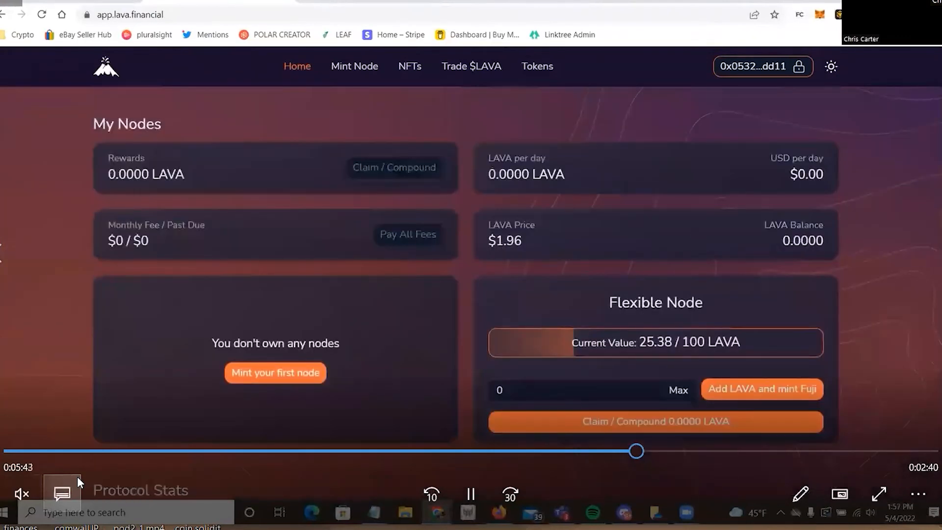
From MetaMask Activity, view the Add Micro Node transaction on the Snowtrace block explorer
left_click(819, 14)
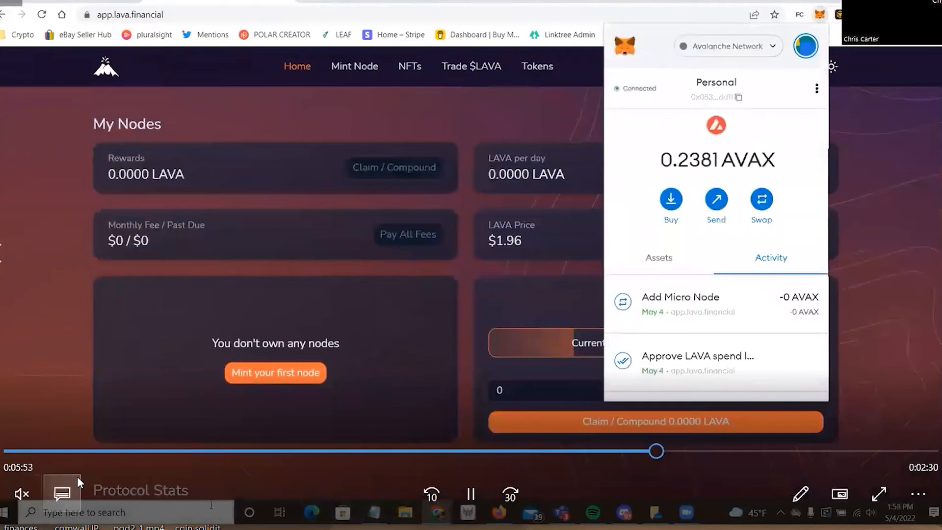
type("c")
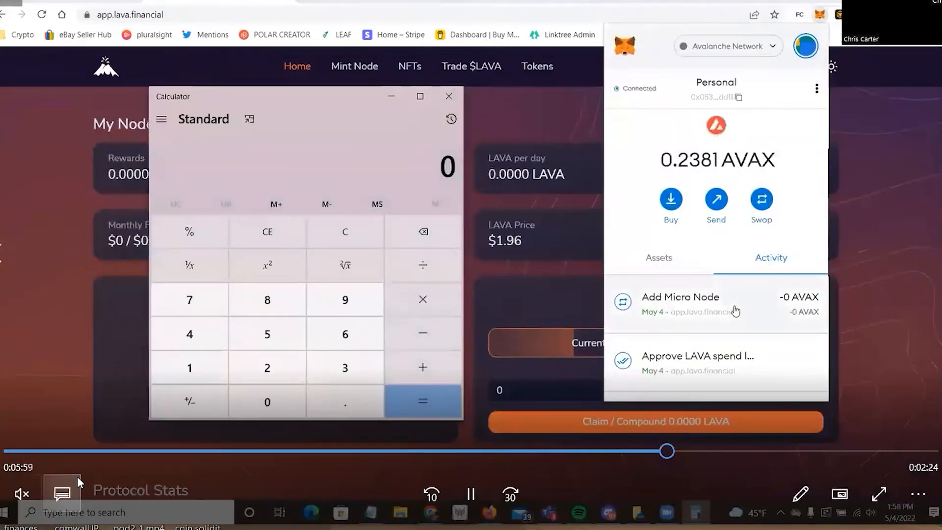
left_click(681, 297)
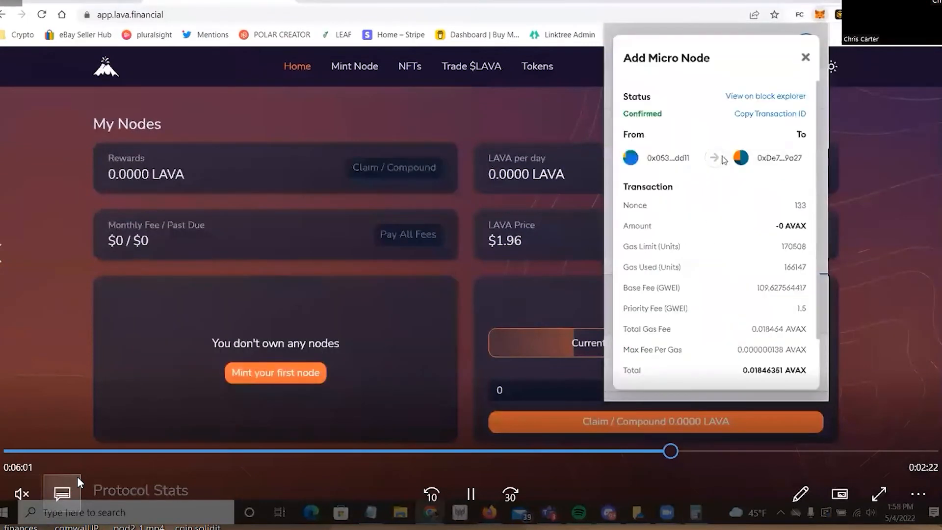
left_click(764, 96)
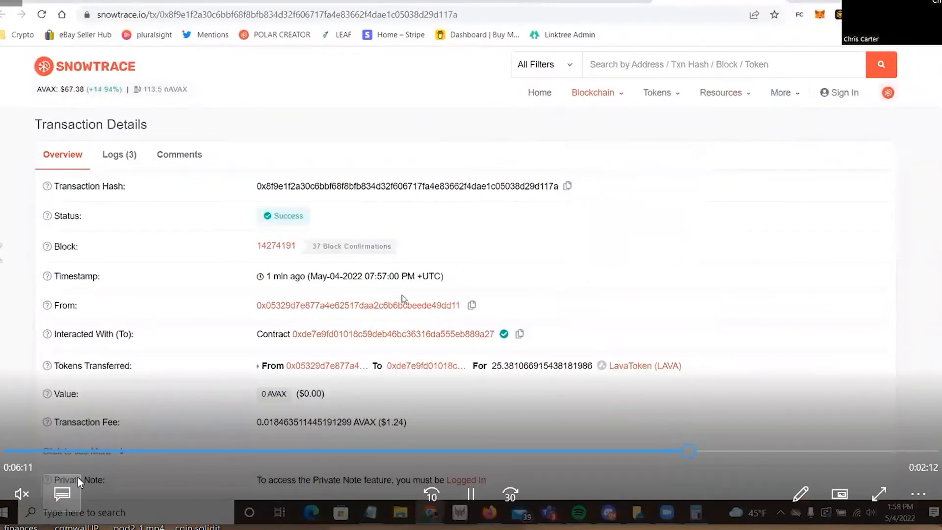
Maximize the Snowtrace address page and open the LAVA swap and approval transactions in new tabs
left_click(359, 306)
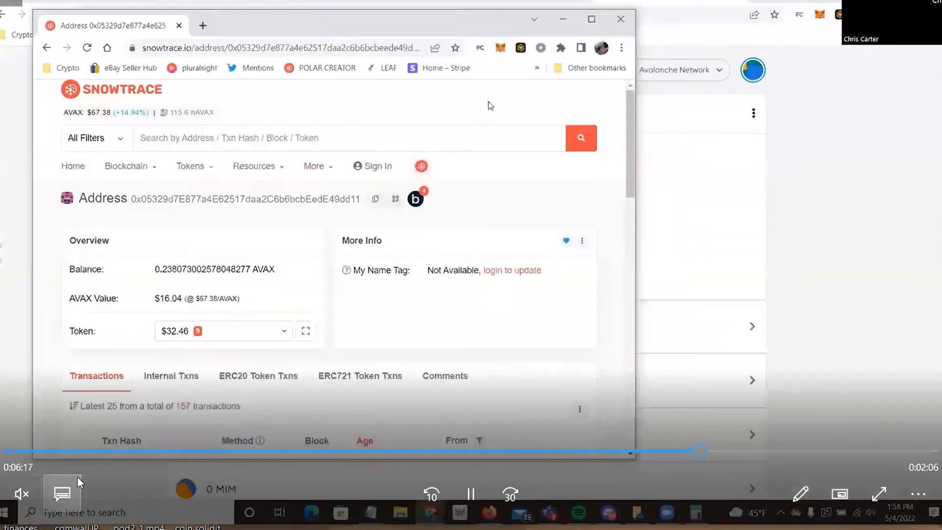
left_click(591, 19)
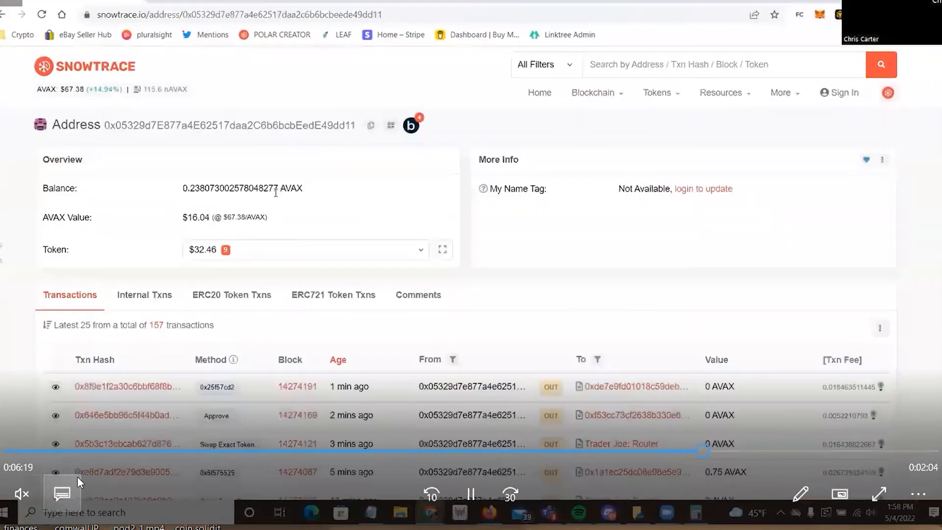
scroll("down", 3)
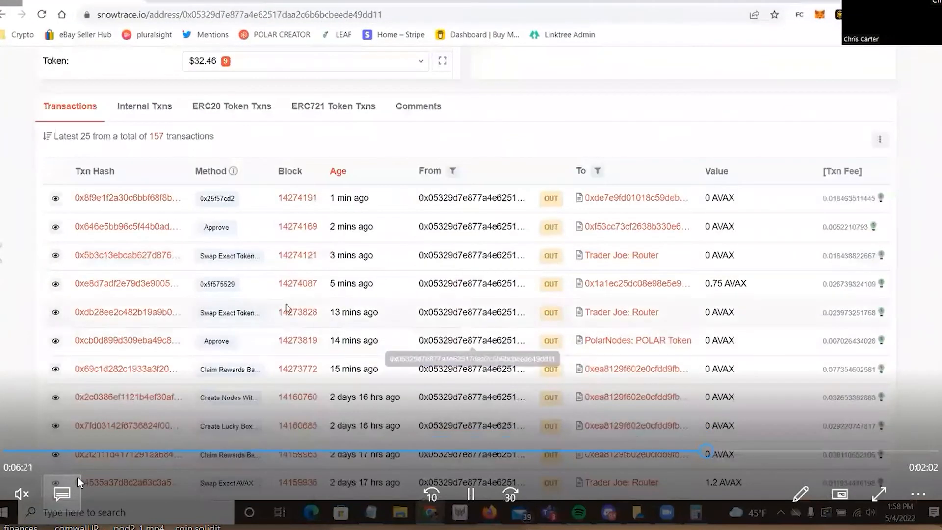
mouse_move(140, 258)
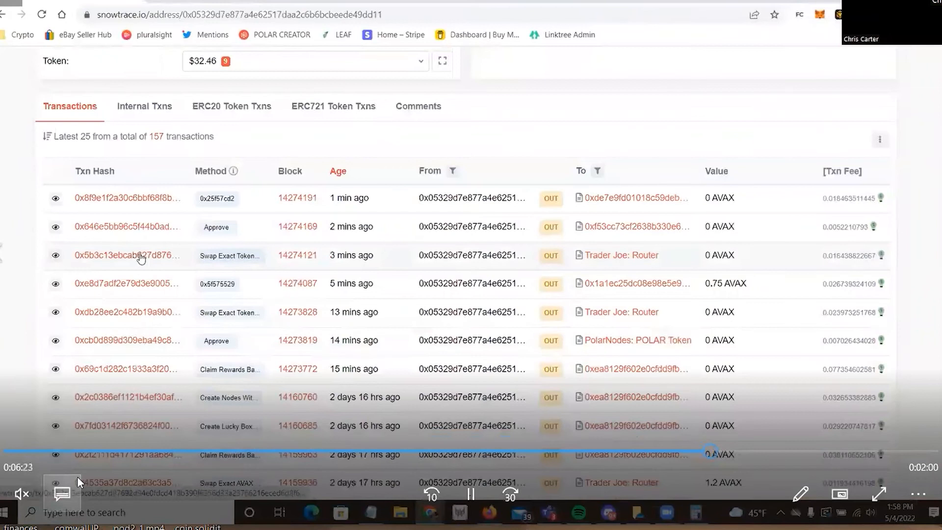
right_click(127, 255)
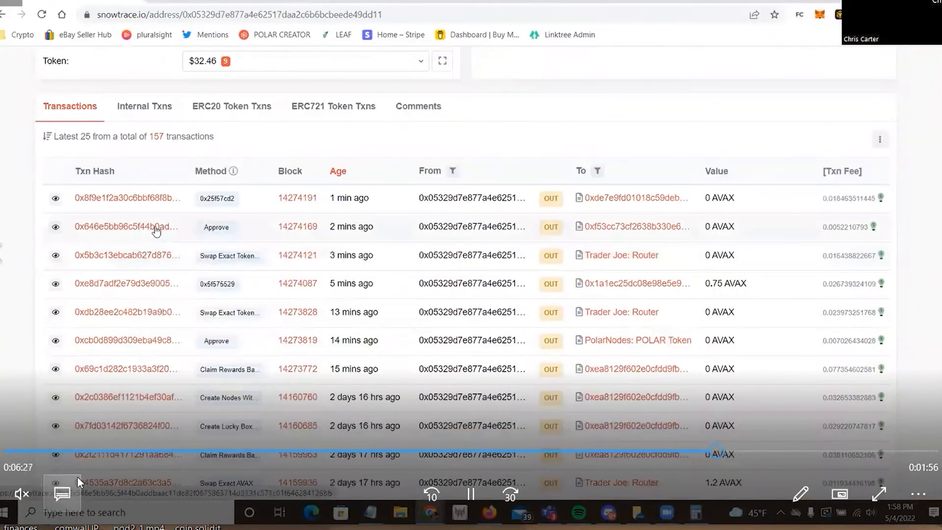
right_click(126, 197)
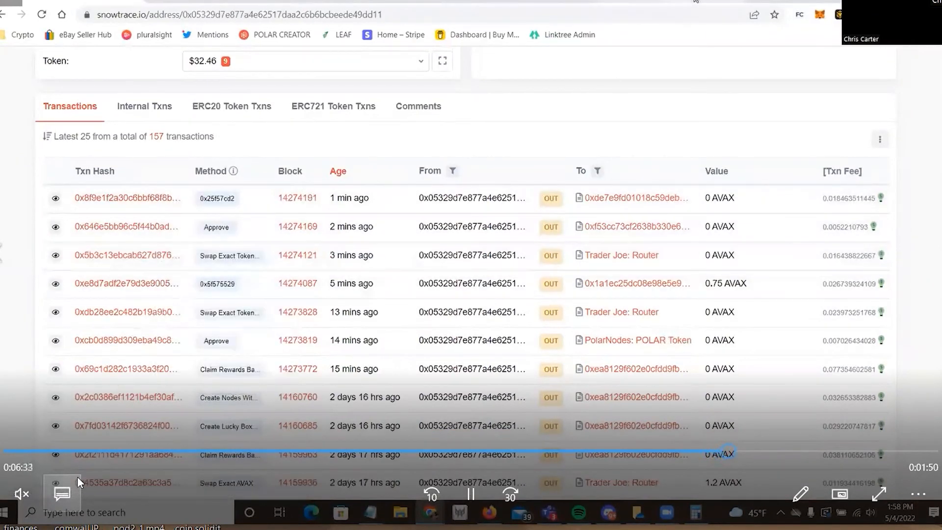
Read the 0.75 AVAX swap transaction and total 50.26 + 1.80 = 52.06 in Calculator
left_click(126, 283)
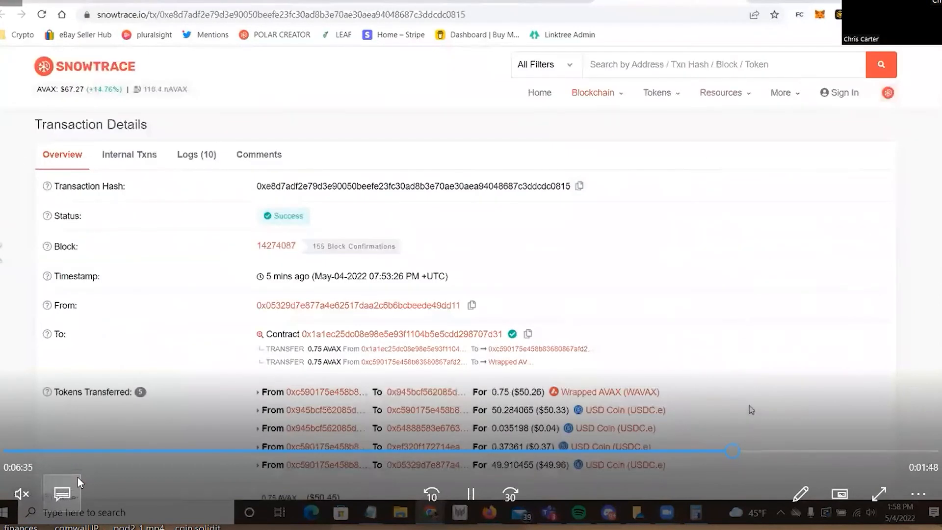
mouse_move(690, 4)
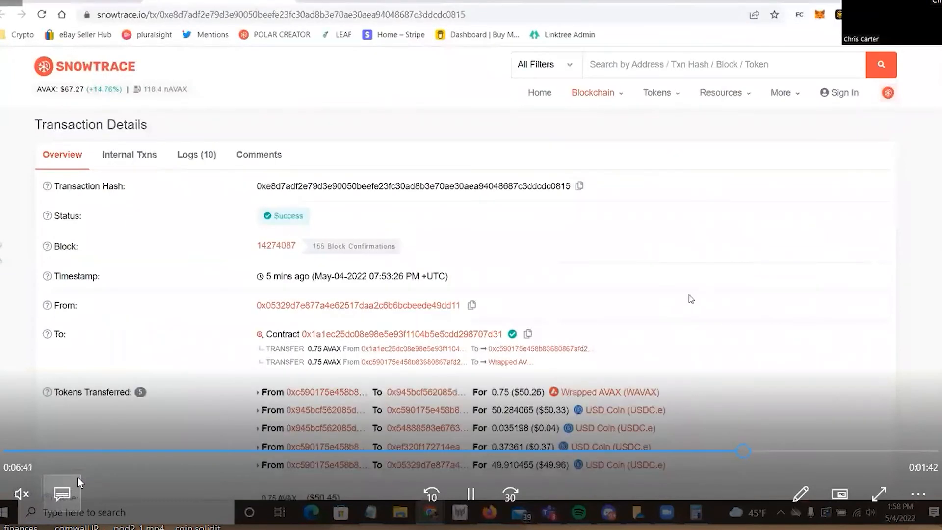
scroll("down", 3)
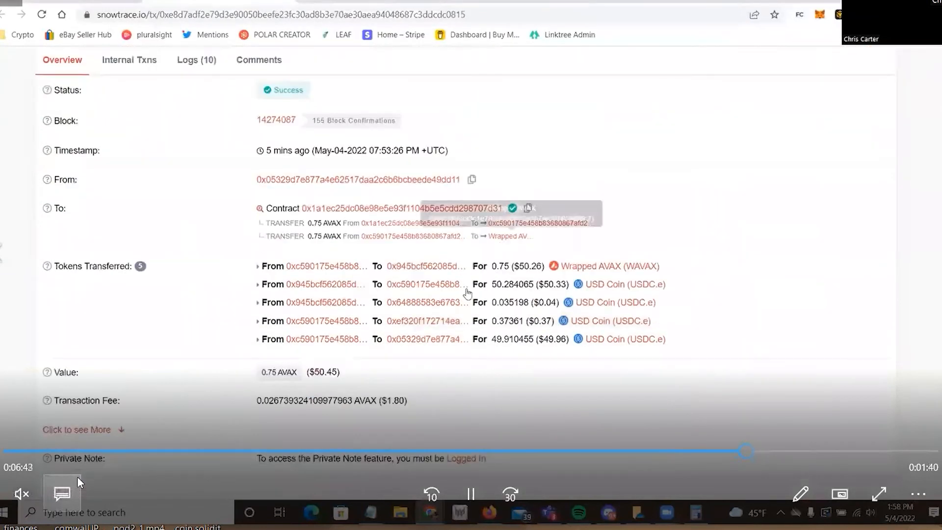
mouse_move(345, 99)
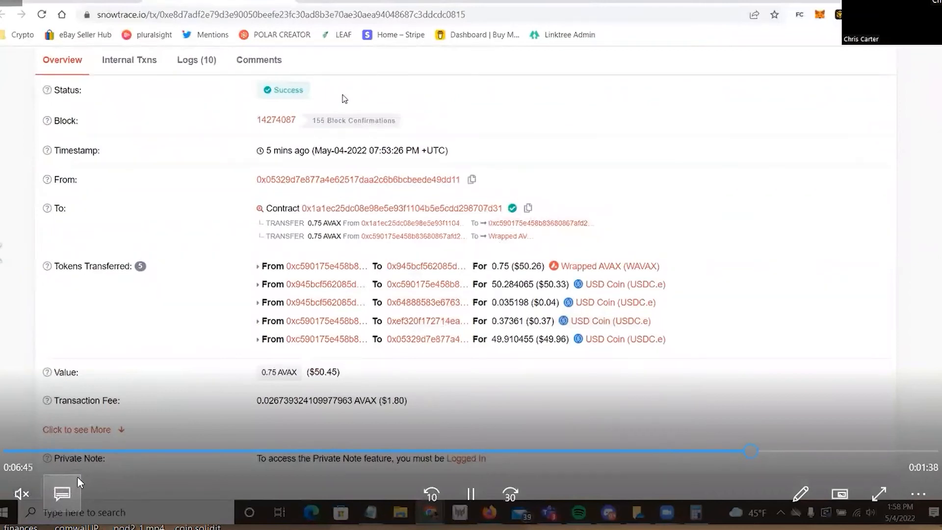
left_click(695, 512)
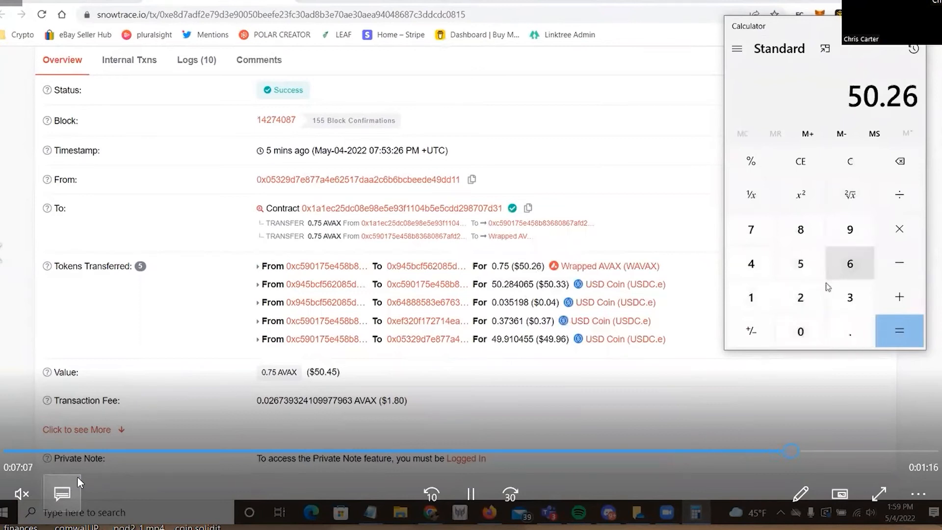
left_click(899, 296)
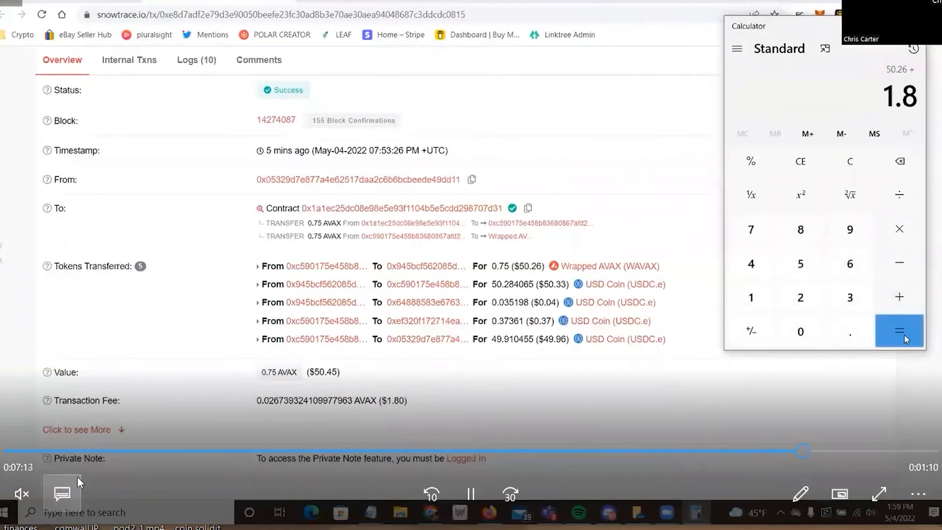
left_click(900, 331)
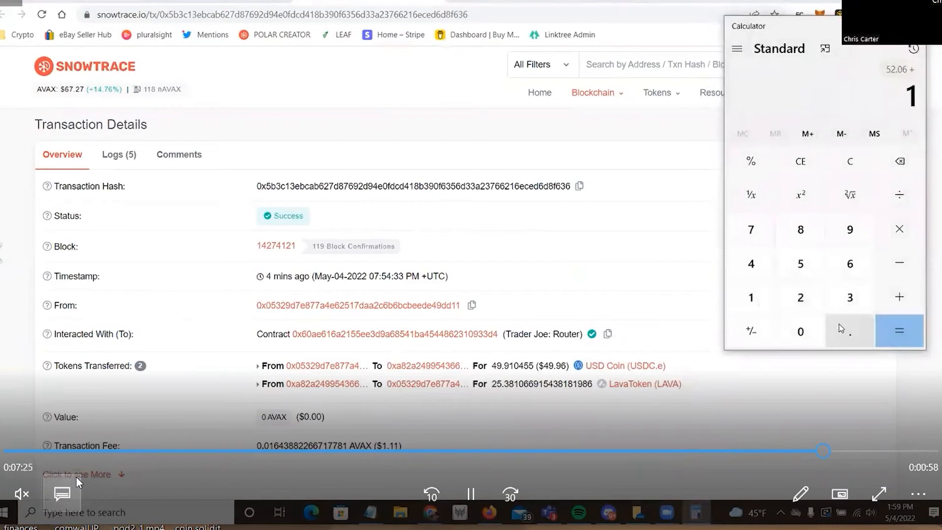
Add the LAVA swap's 1.11 fee for 53.17 and start entering the 0.35 approval fee
left_click(749, 297)
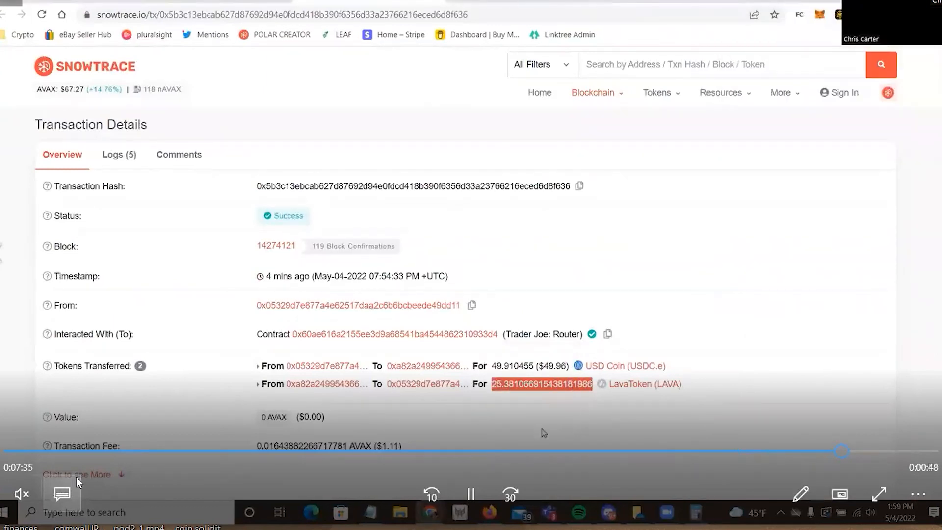
mouse_move(646, 320)
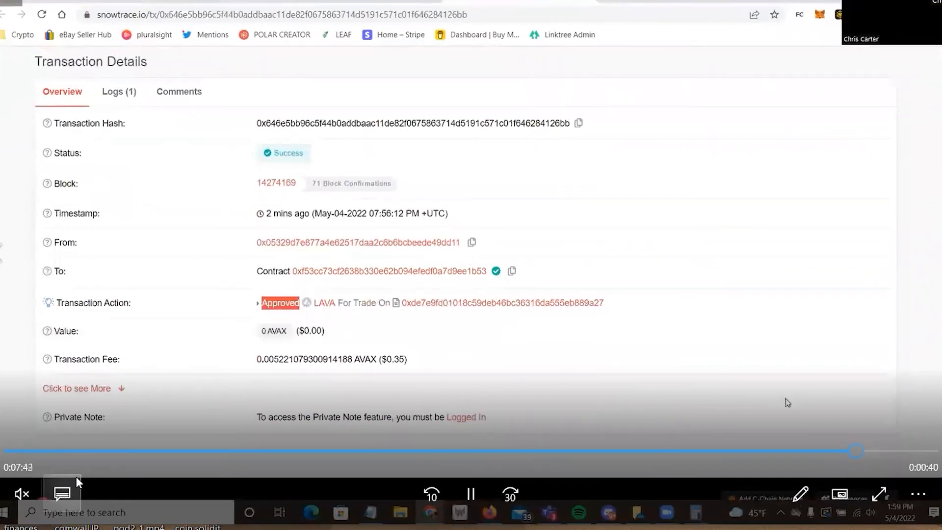
left_click(900, 297)
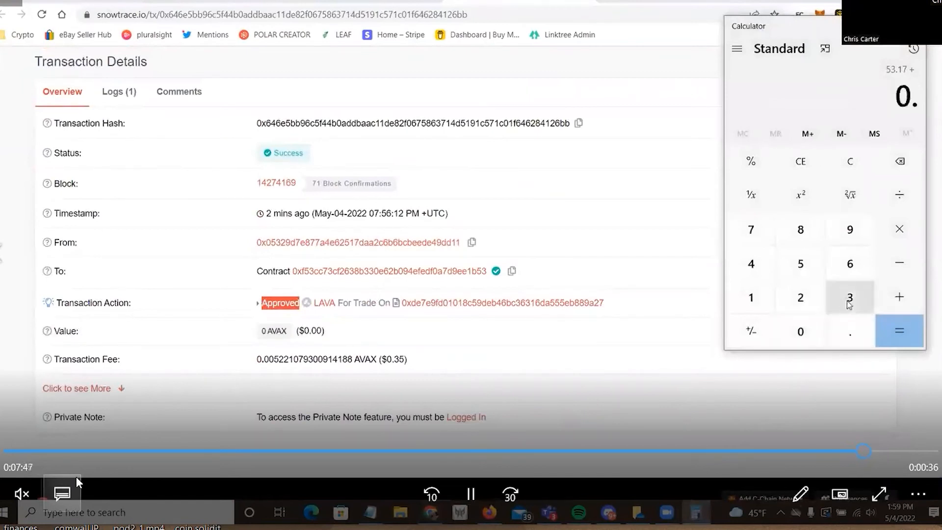
left_click(900, 331)
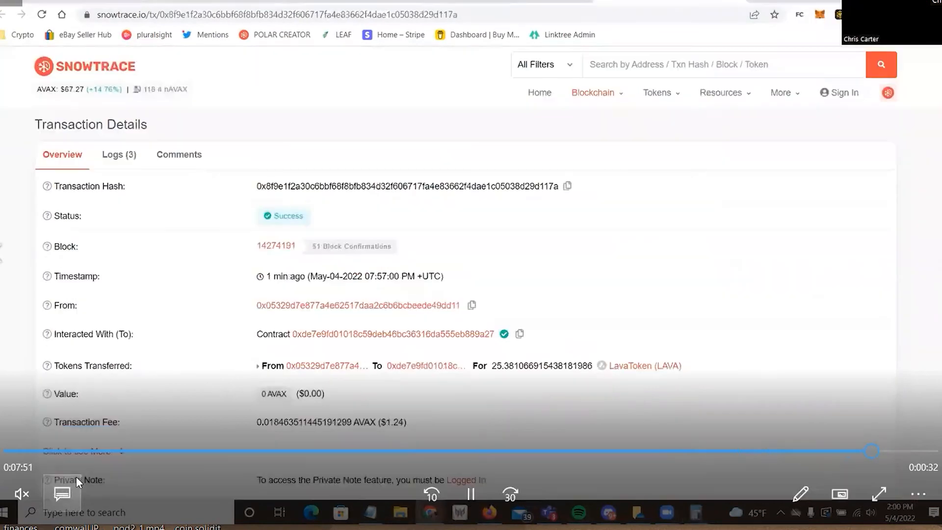
mouse_move(353, 374)
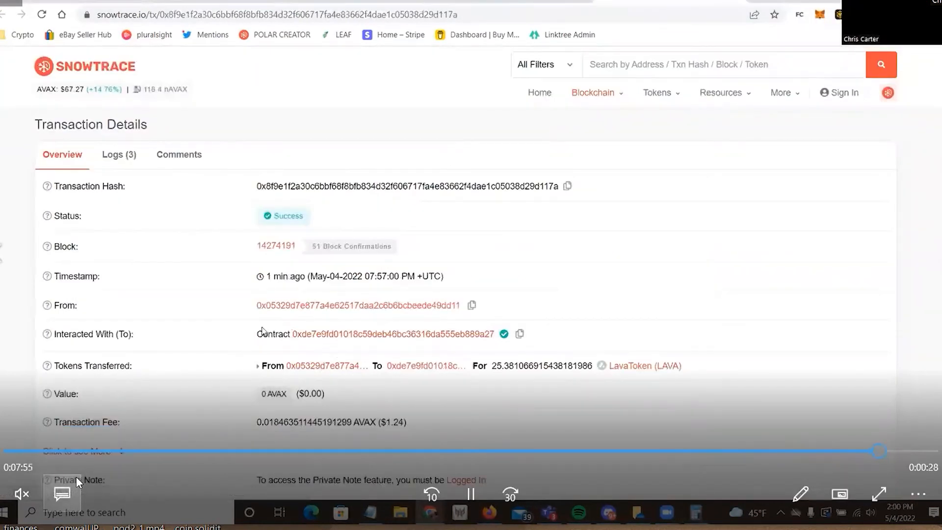
mouse_move(310, 365)
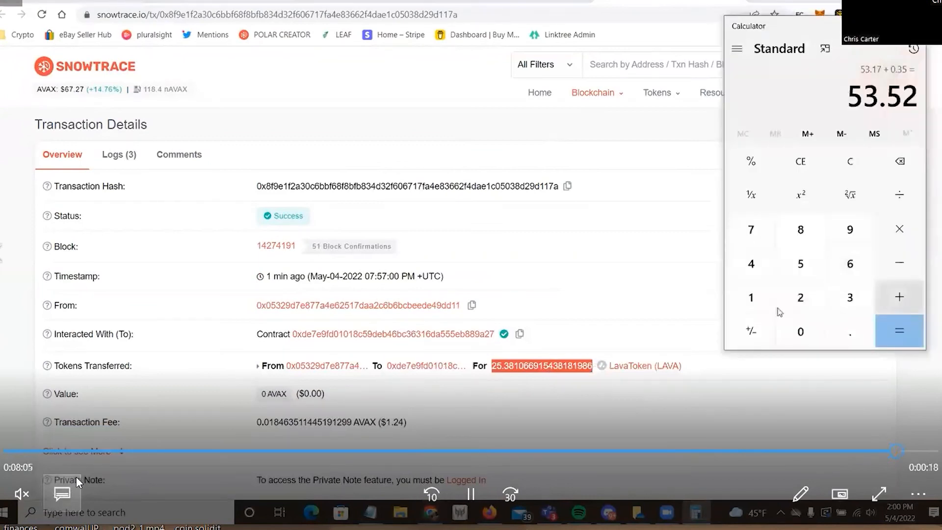
Add the 0.35 approval fee and 1.24 deposit fee to reach the total transaction cost
left_click(899, 330)
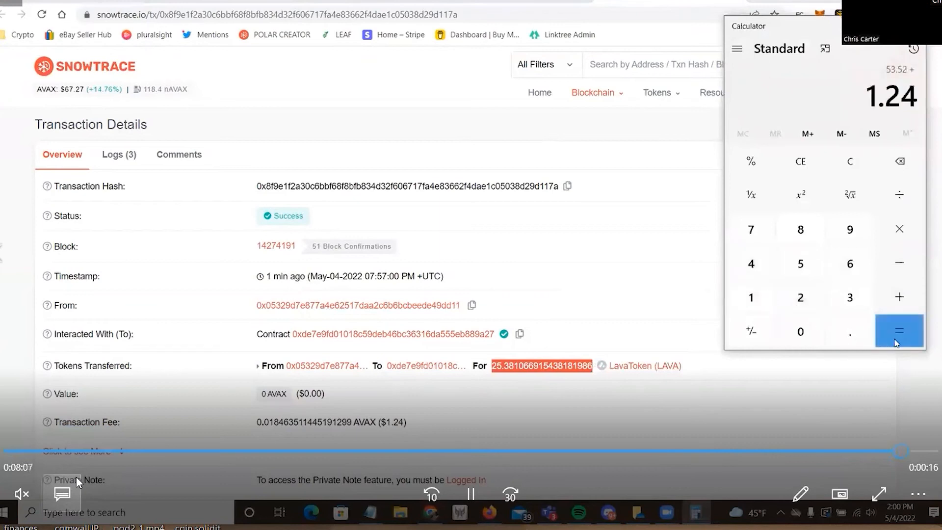
left_click(899, 331)
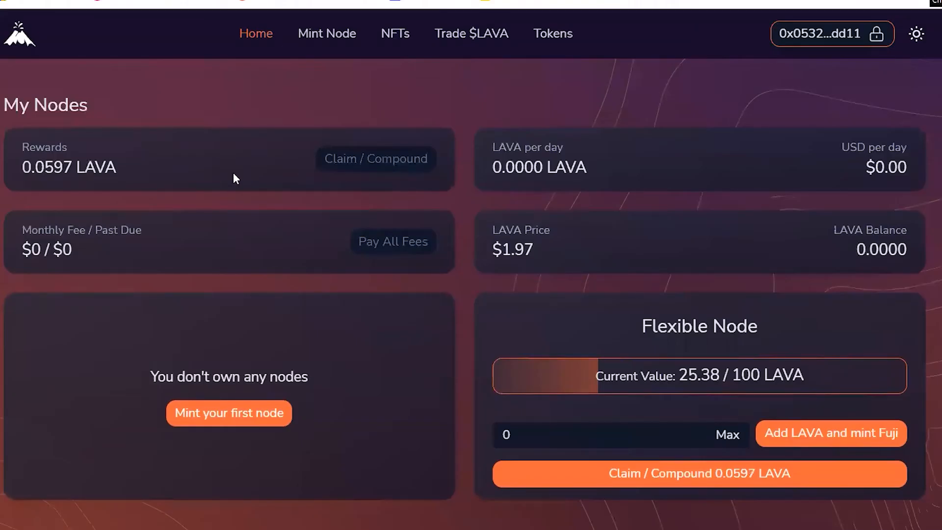
Highlight the 0.0597 LAVA rewards figure on the Lava Financial dashboard
double_click(69, 167)
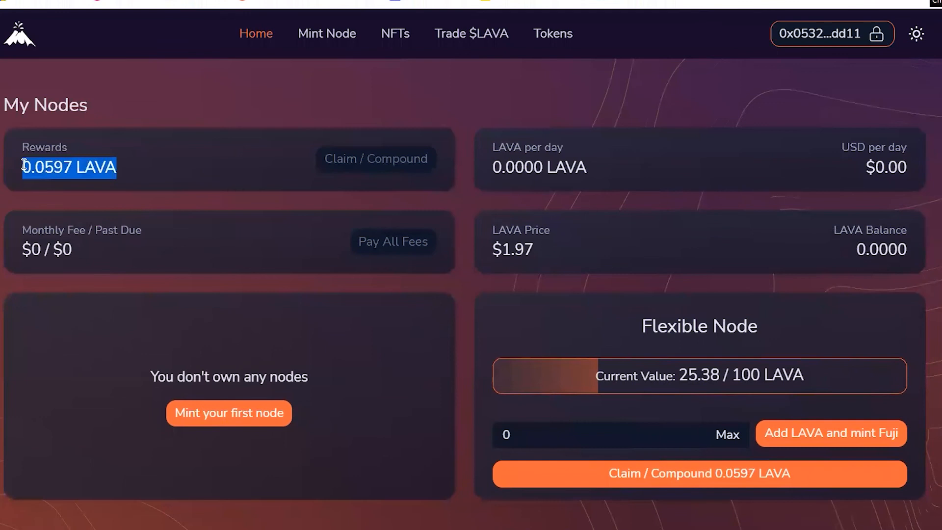